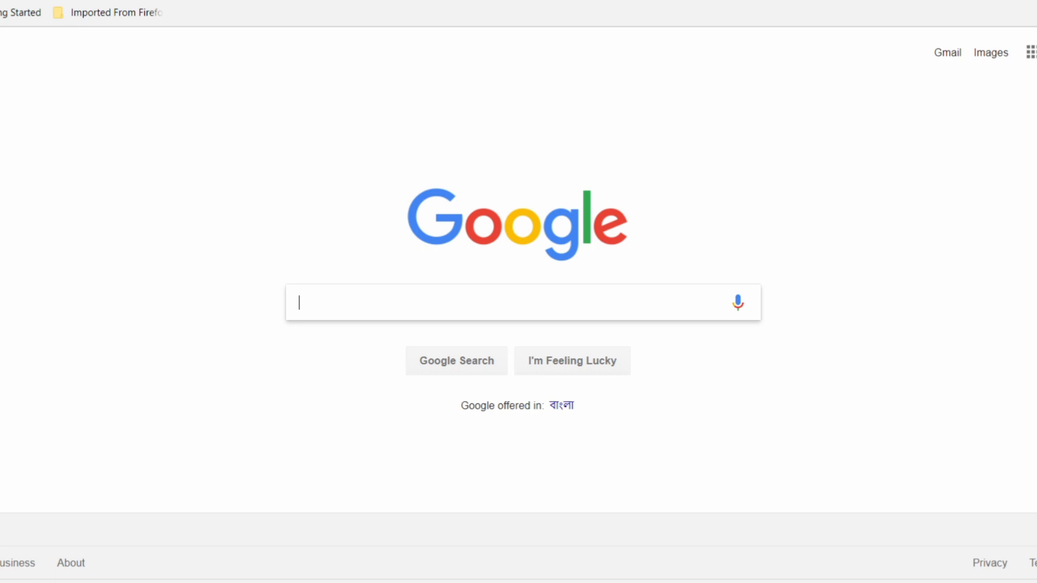
Step: Search Google for 'Inkscape'
text(Inkscape)
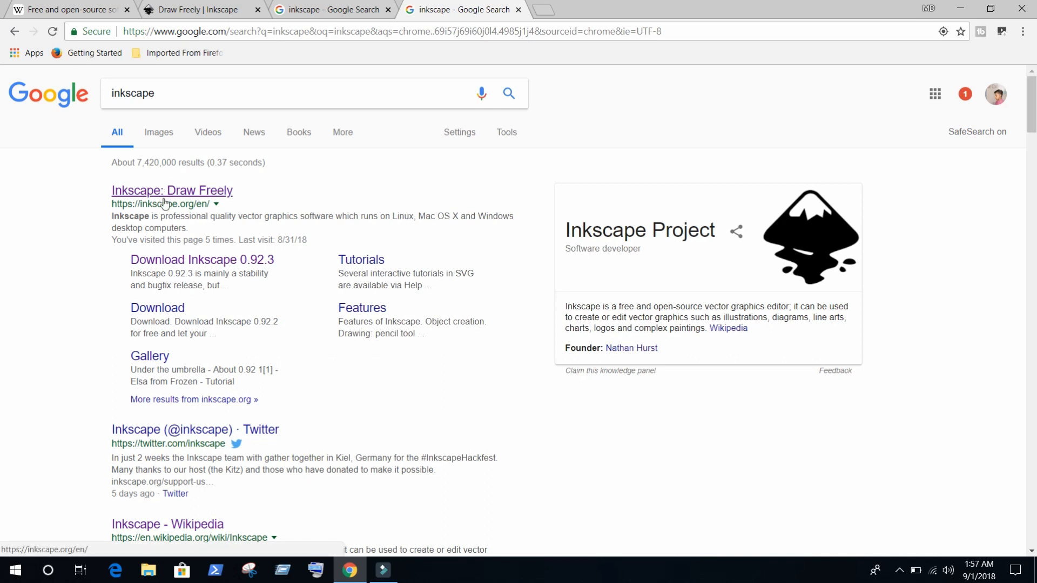
mouse_move(60, 242)
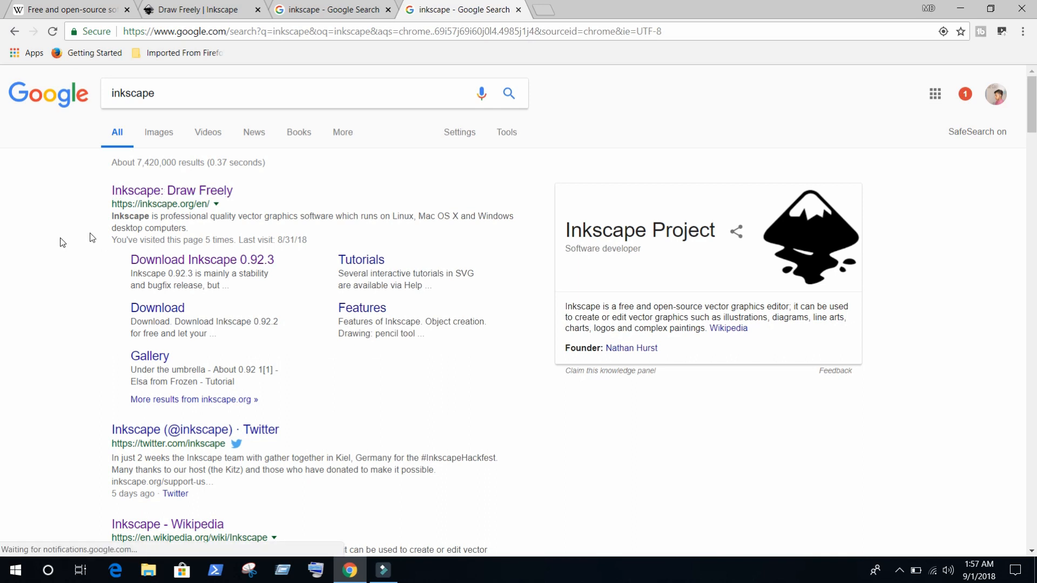
Step: Go from the 'Inkscape: Draw Freely' result to the Inkscape 0.92.3 Windows download page
click(171, 191)
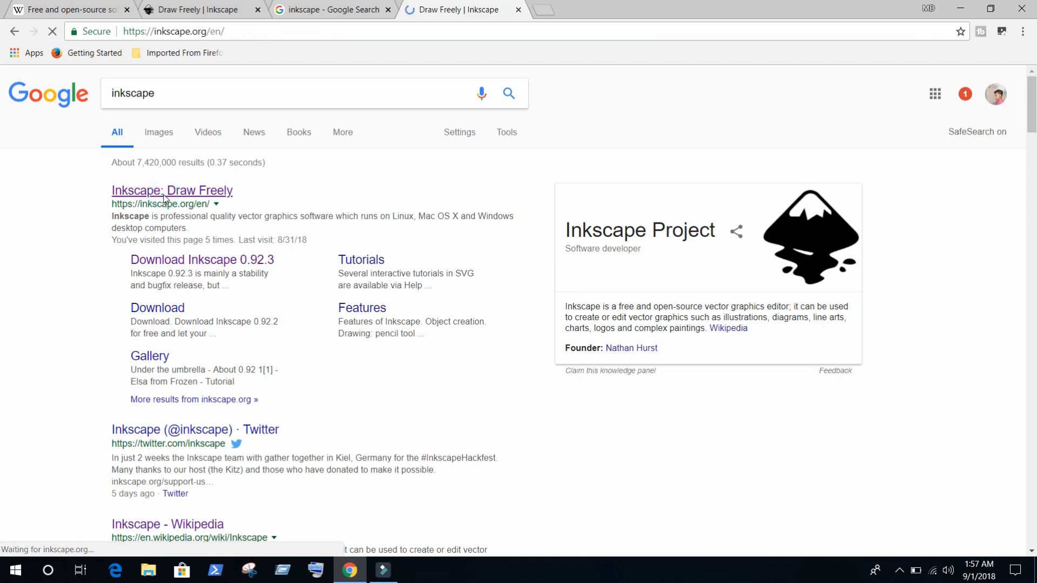
click(171, 191)
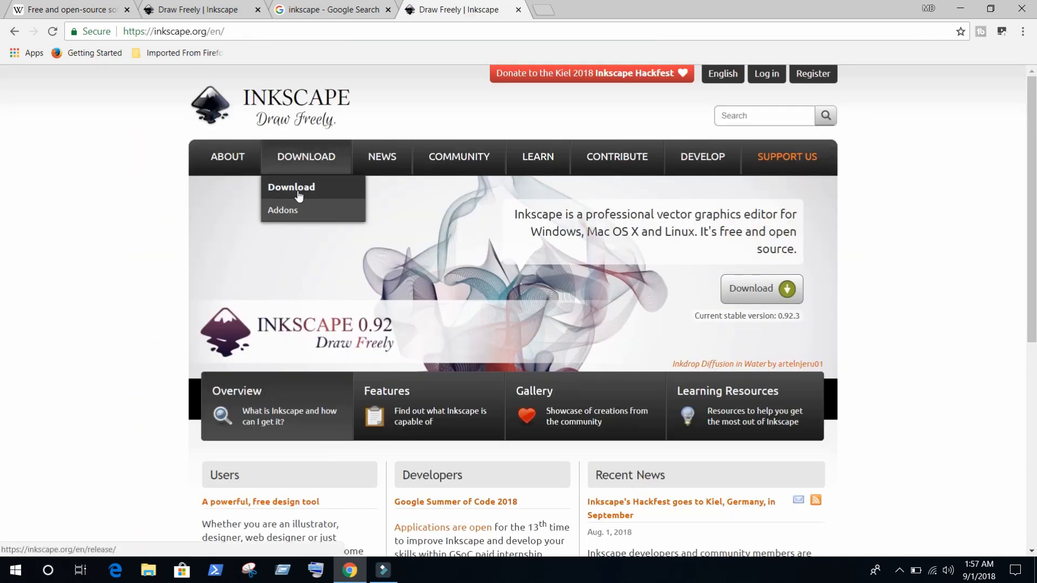
click(291, 187)
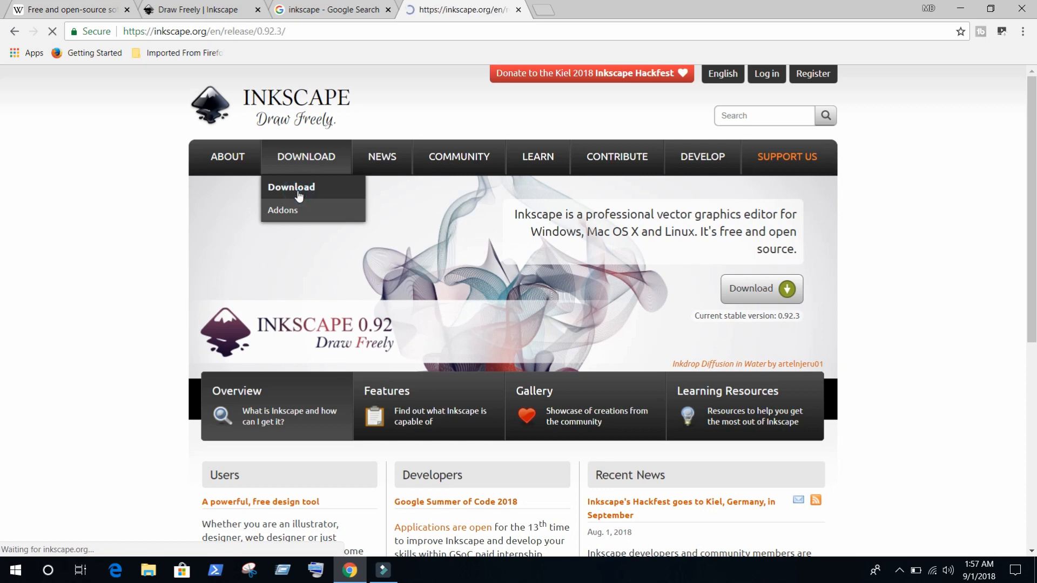
click(291, 188)
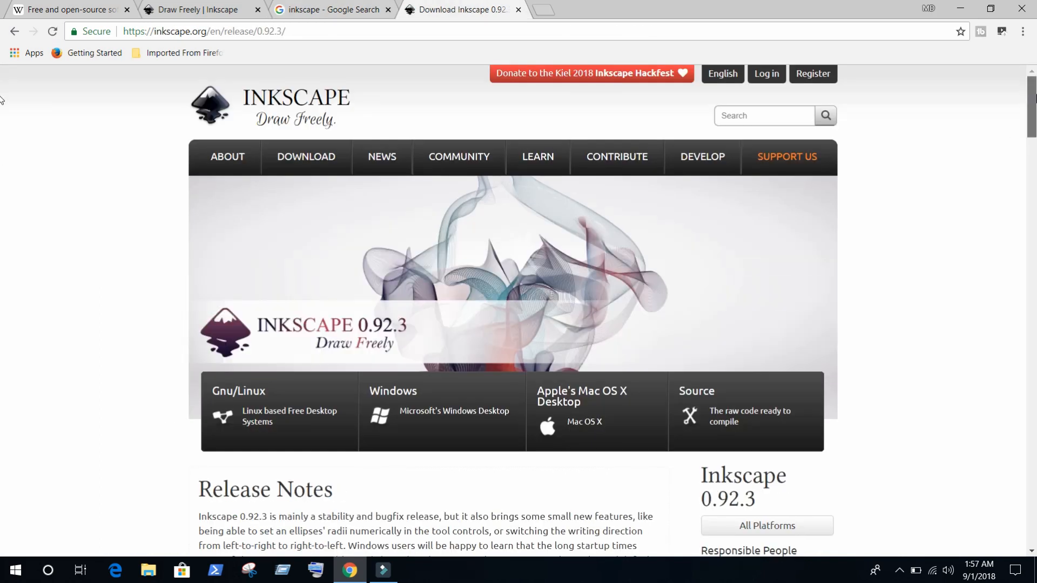
scroll(down, 3)
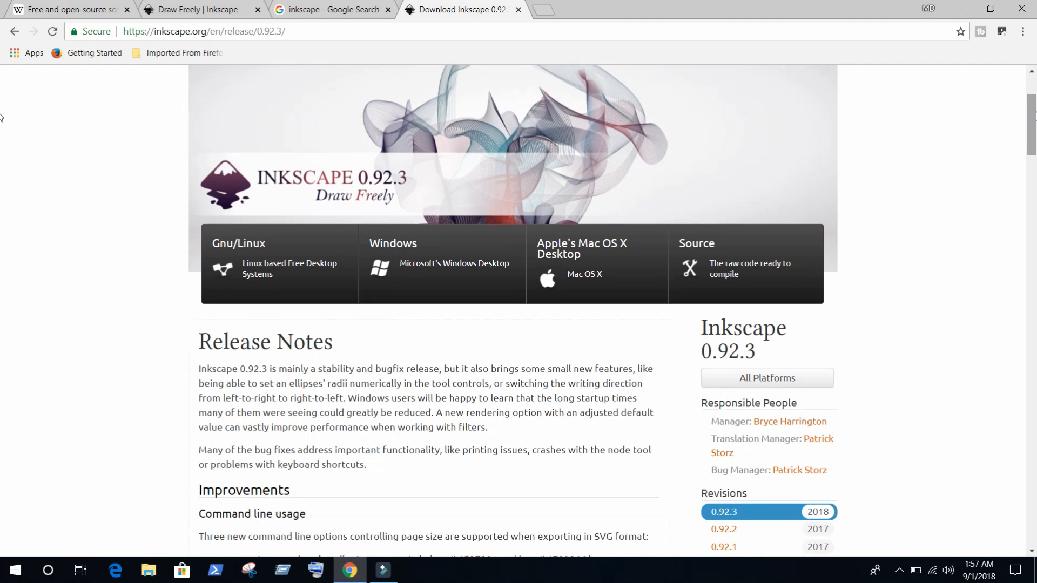
mouse_move(529, 287)
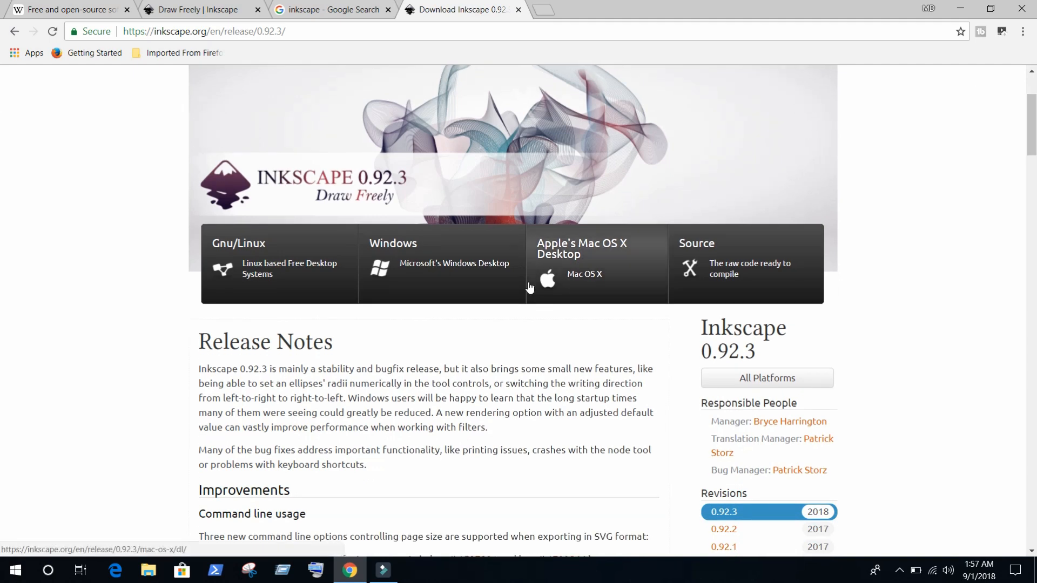
mouse_move(408, 281)
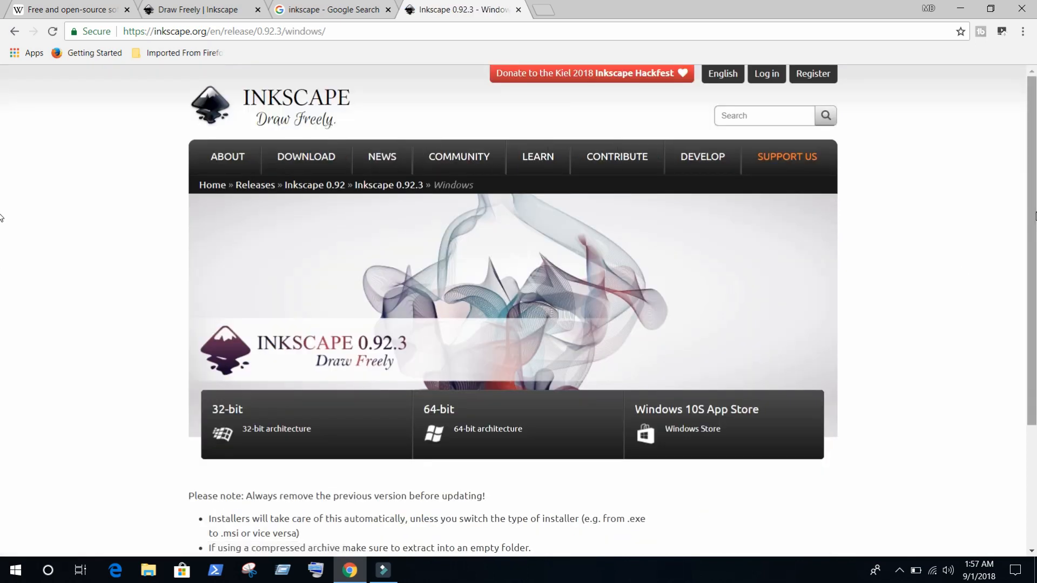
scroll(down, 3)
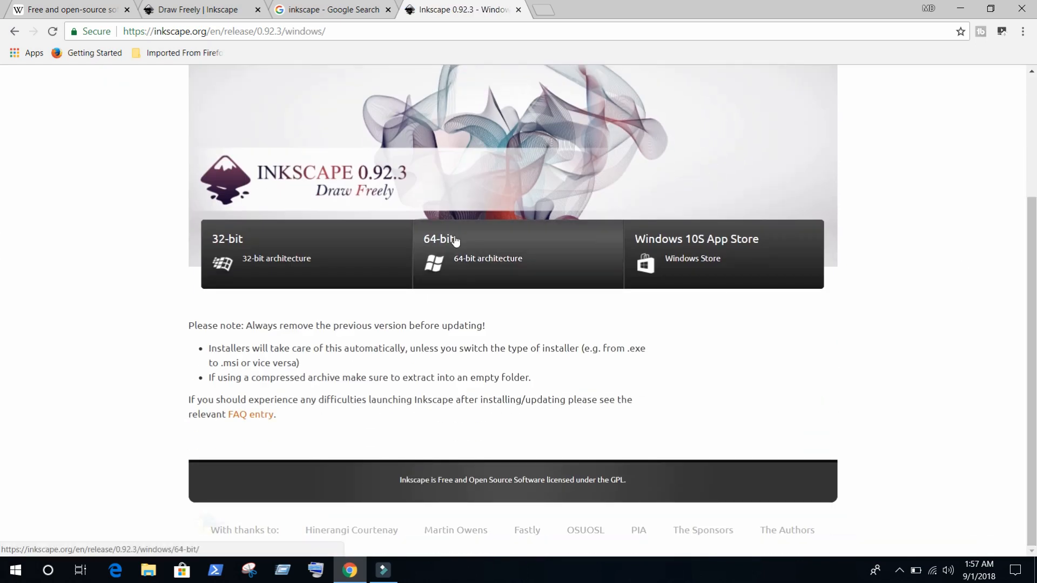
Step: Choose the 64-bit build and download its .exe installer
click(441, 239)
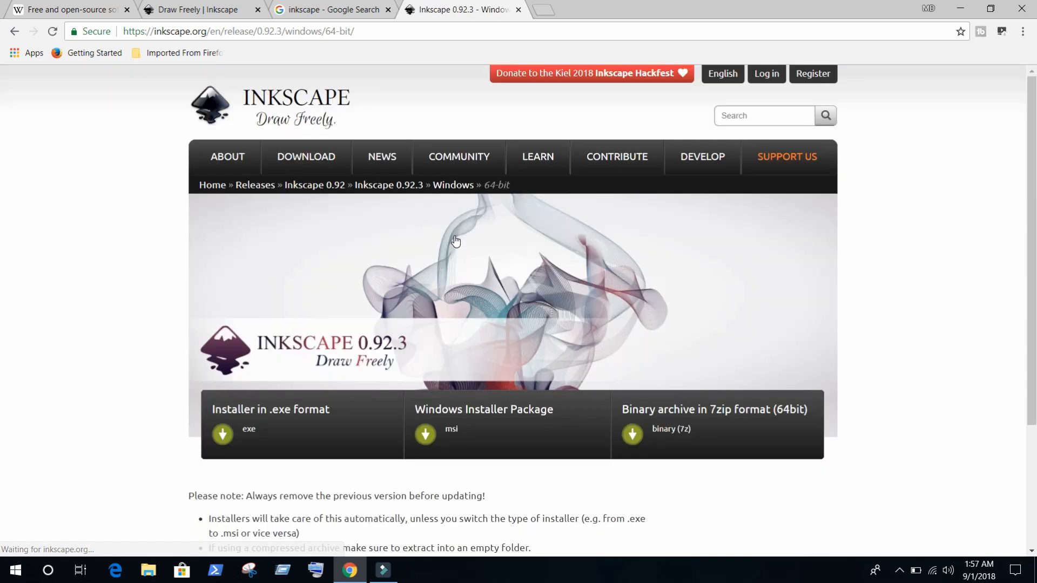
scroll(down, 3)
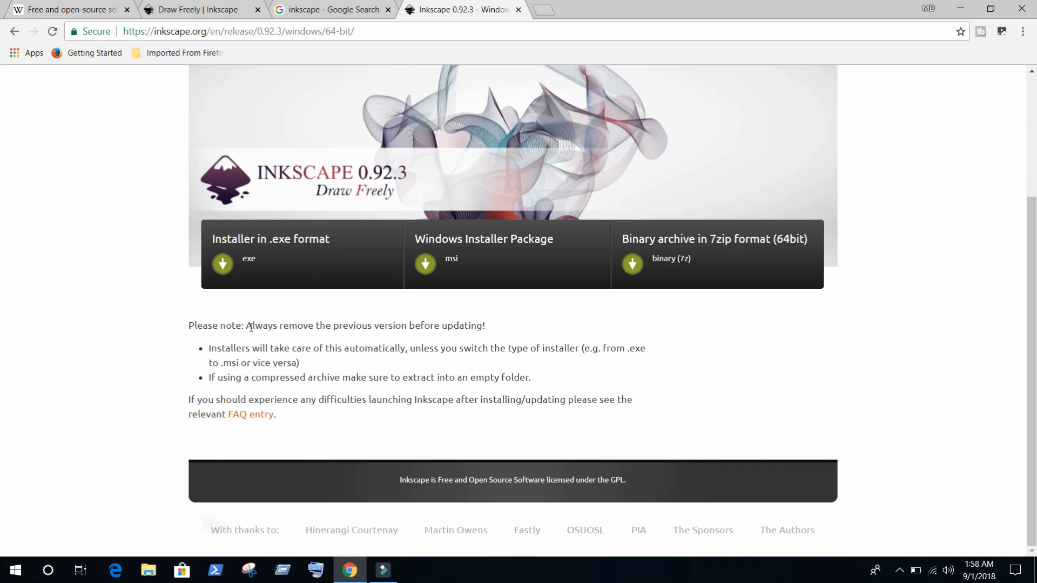
mouse_move(348, 468)
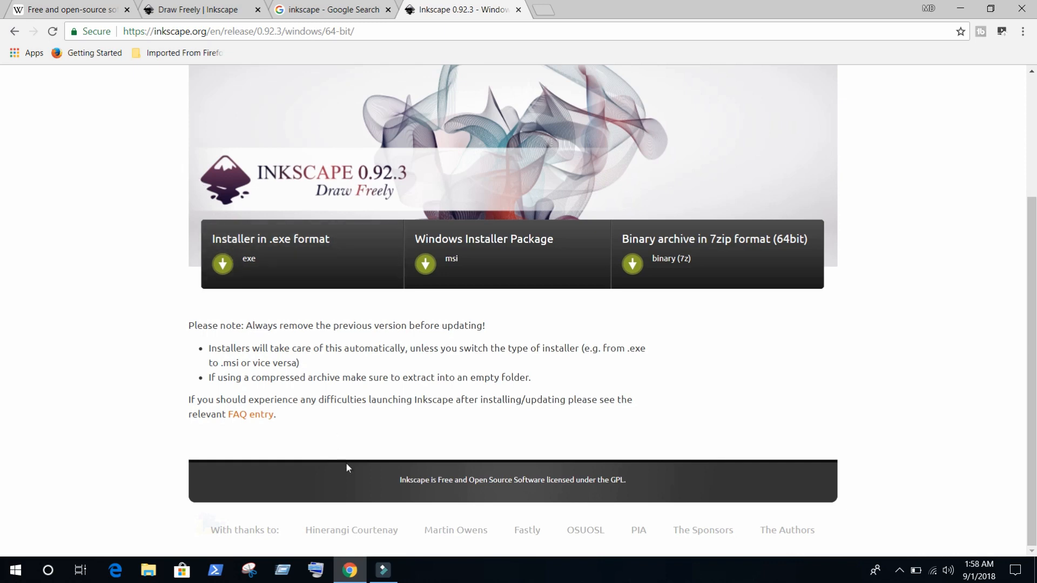
mouse_move(800, 309)
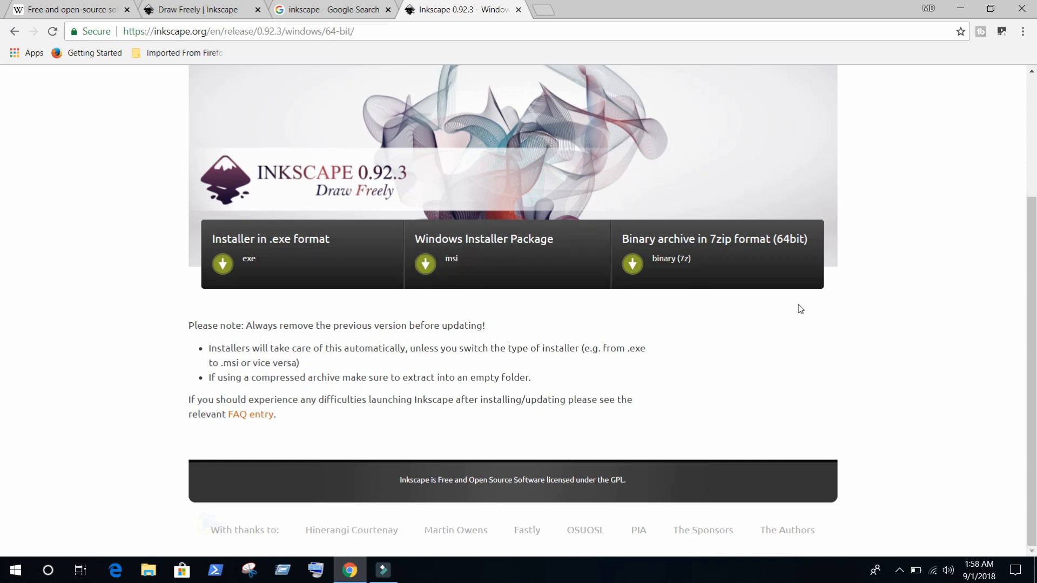
mouse_move(631, 264)
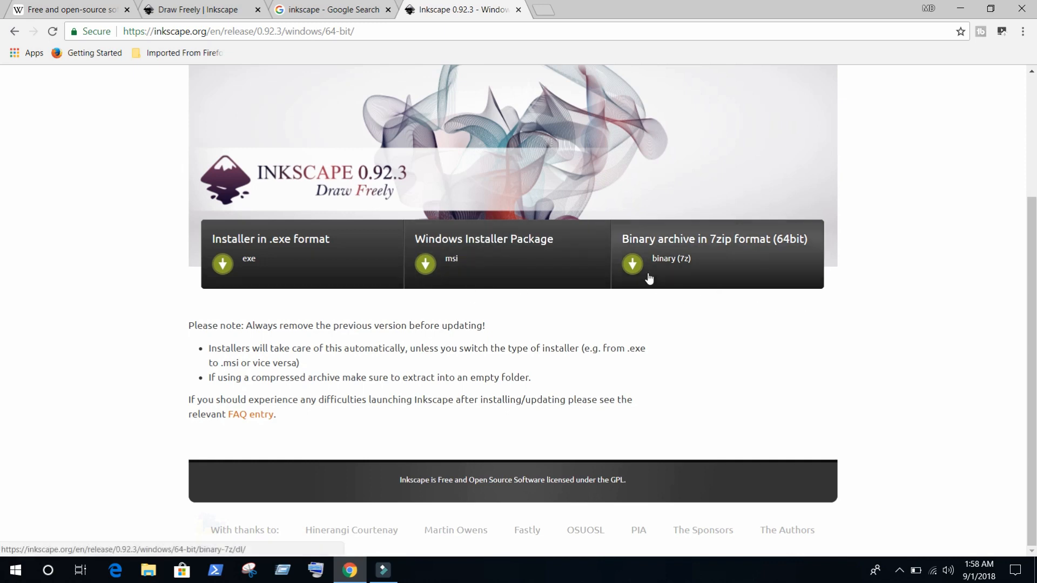
mouse_move(242, 273)
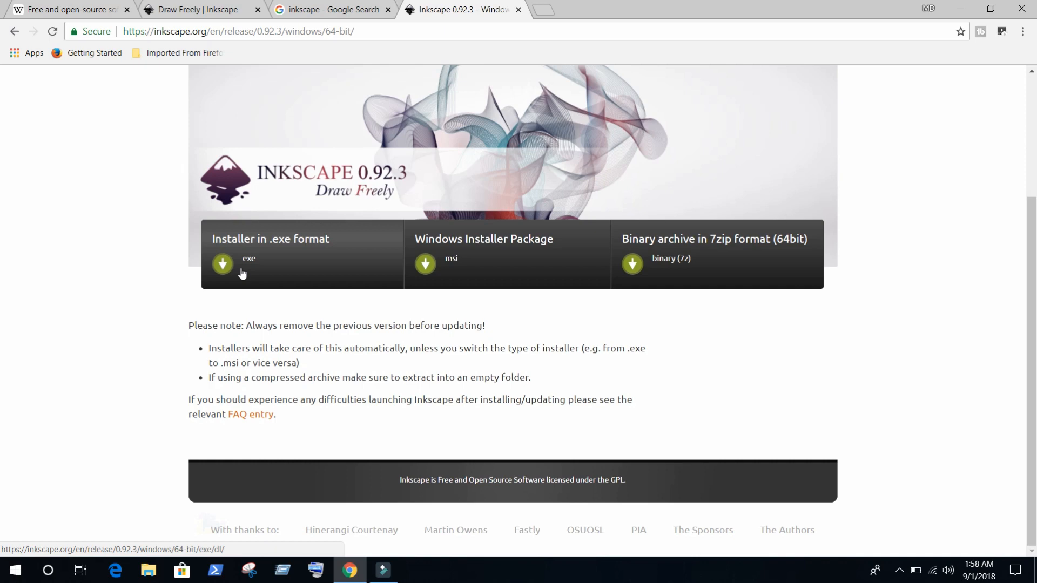
click(222, 264)
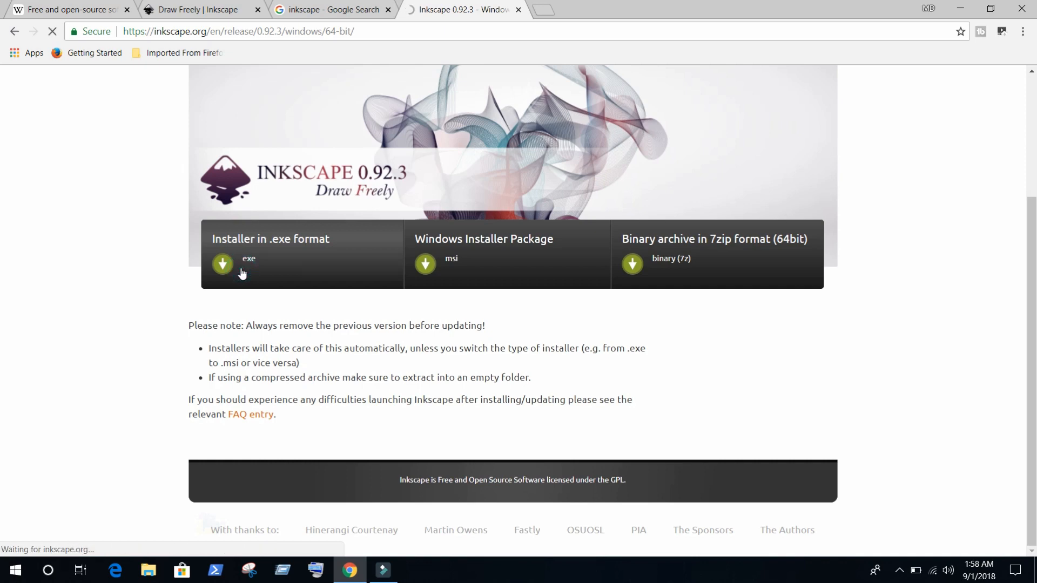
click(222, 264)
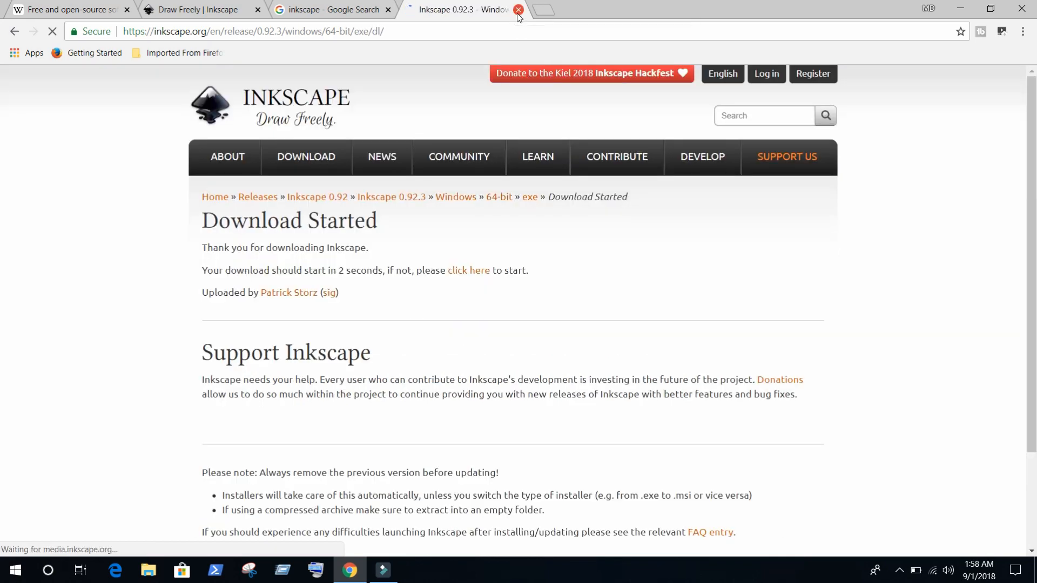
Step: Close the Inkscape Download Started tab
click(518, 10)
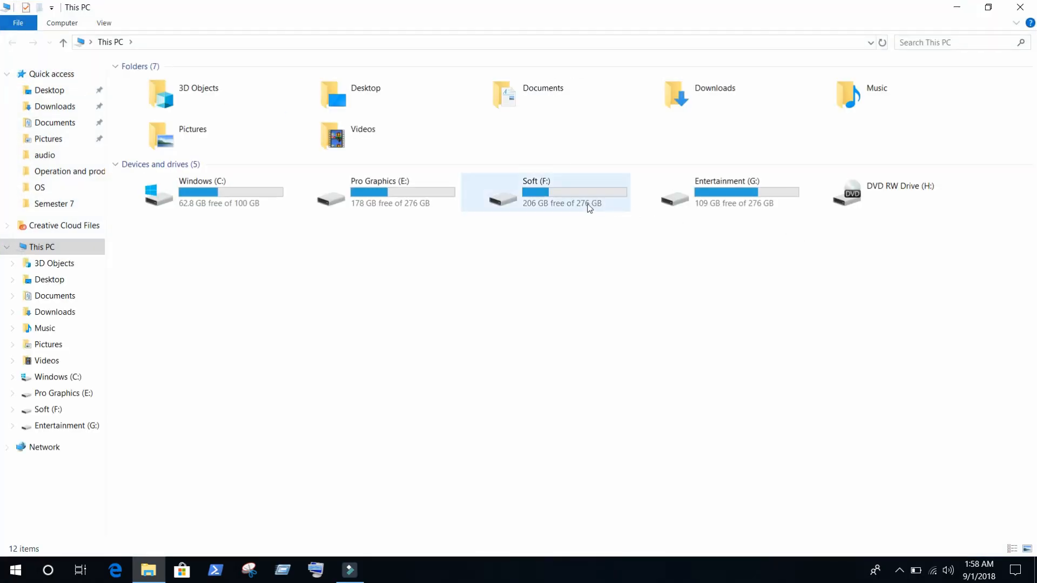
Step: Browse Soft (F:) > Software > Graphics and launch inkscape-0.92.3-x64.exe
click(380, 191)
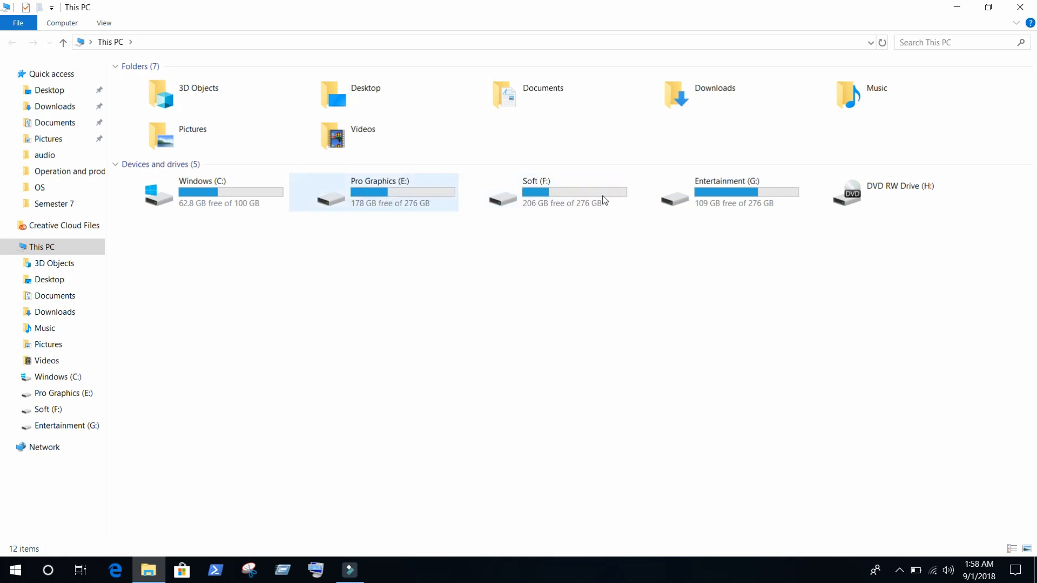
double_click(534, 191)
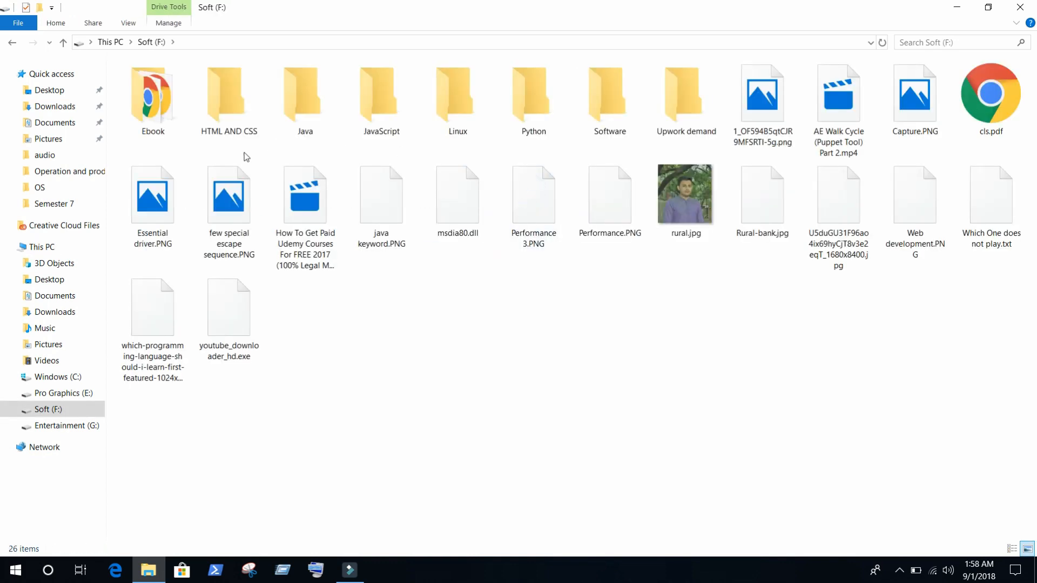
click(609, 96)
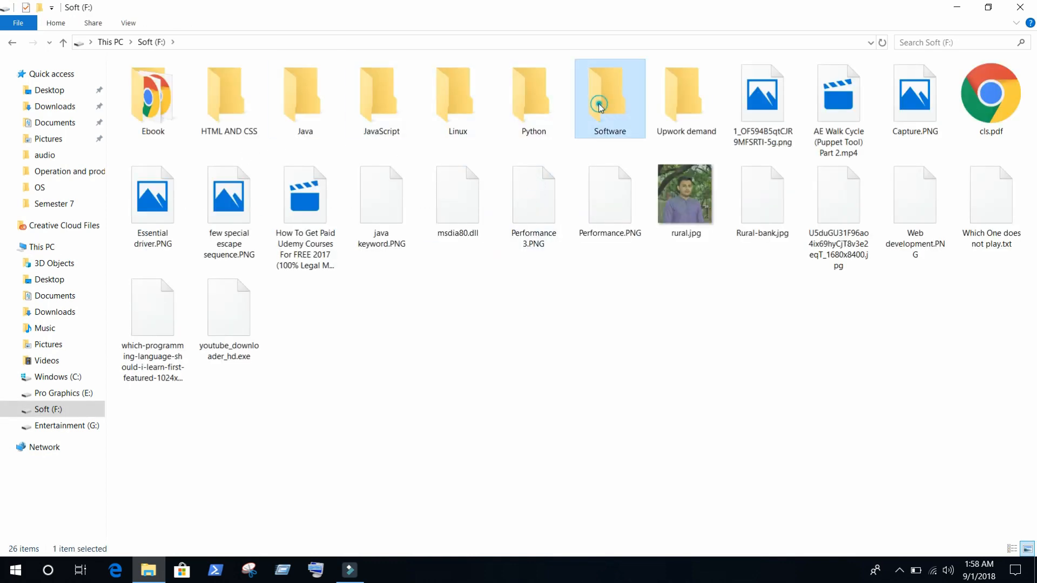
double_click(609, 96)
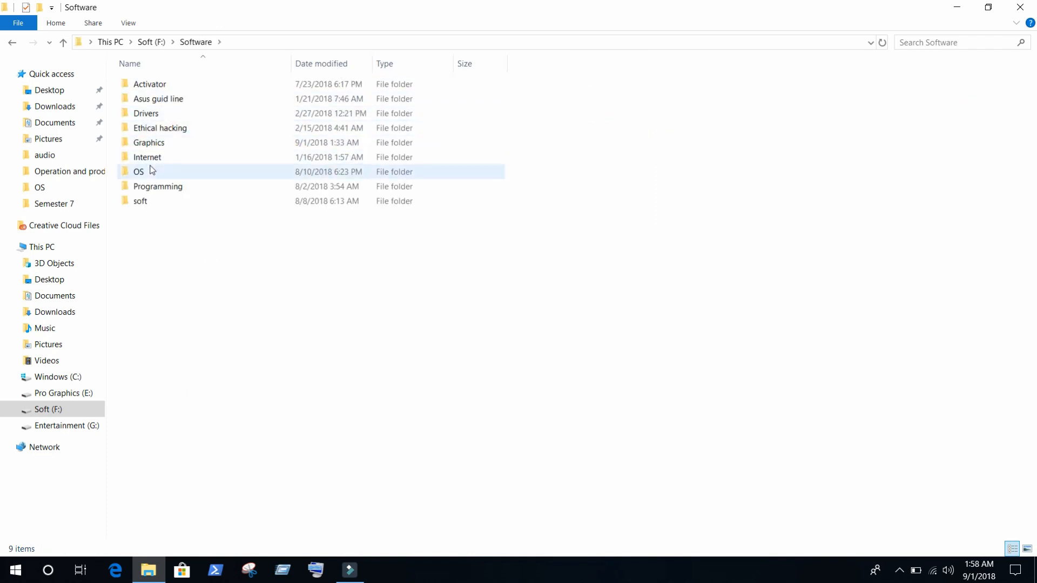
click(140, 200)
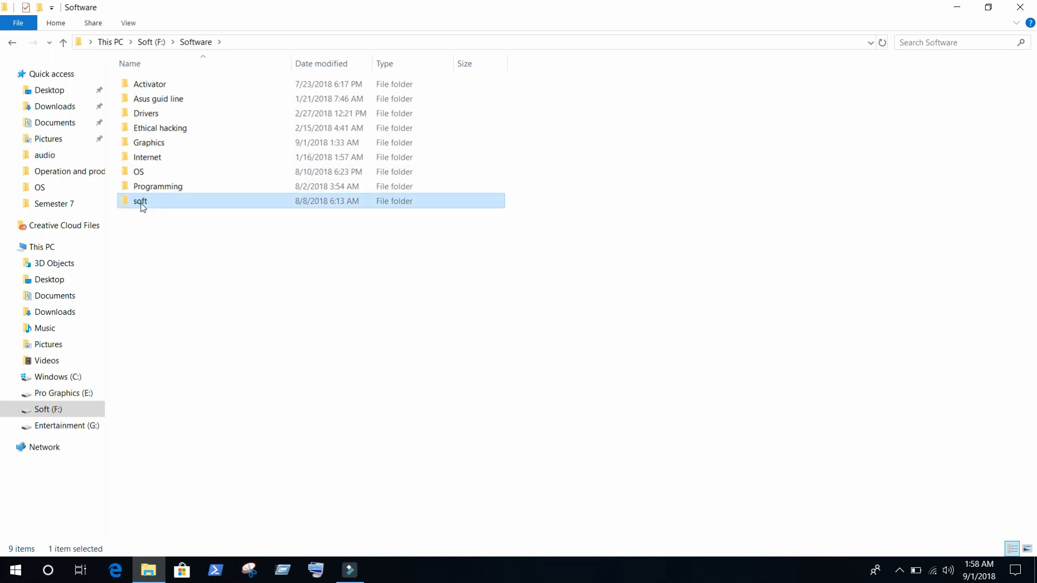
double_click(140, 201)
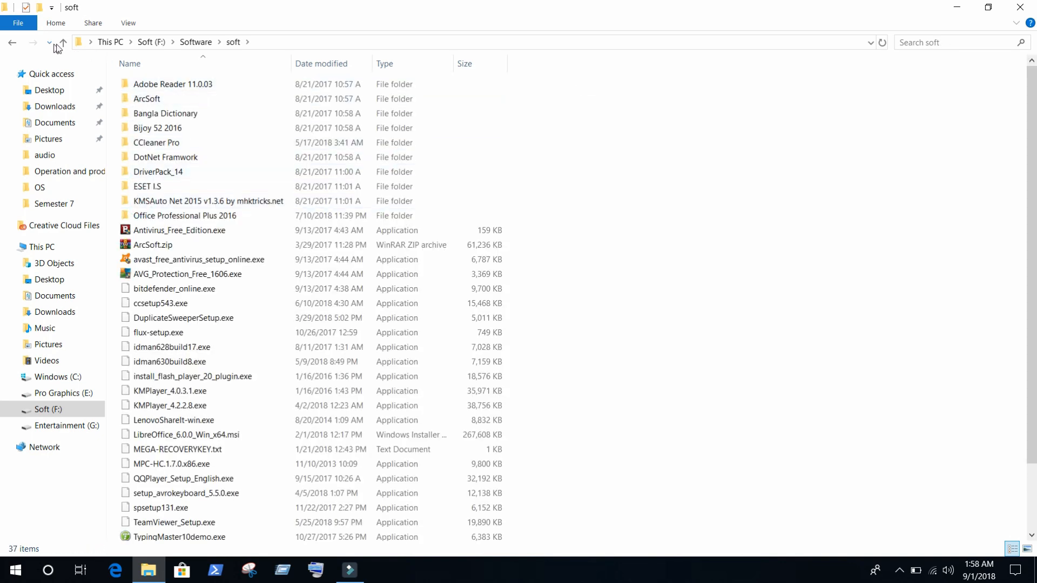
click(64, 42)
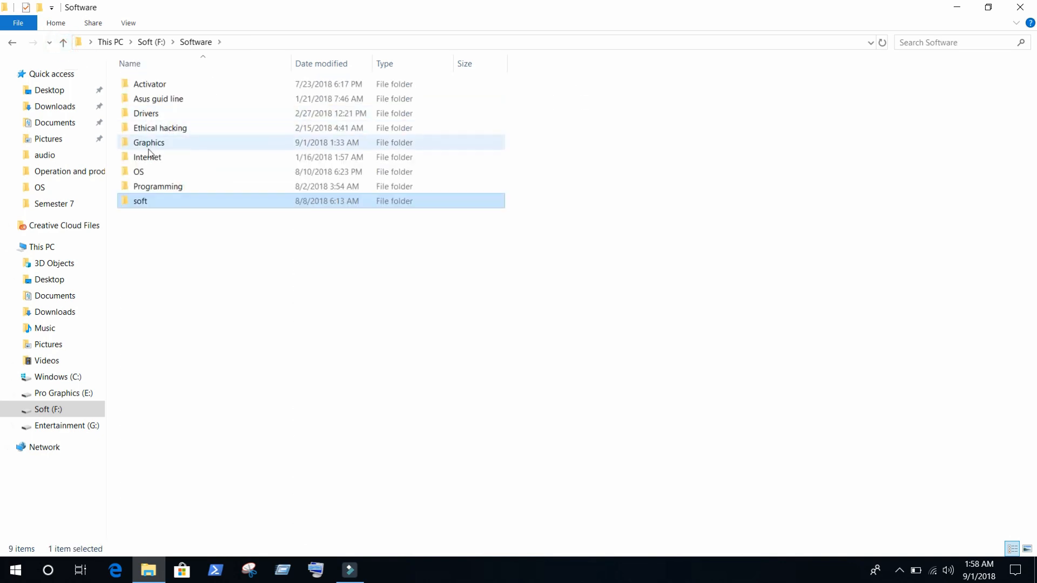
double_click(149, 142)
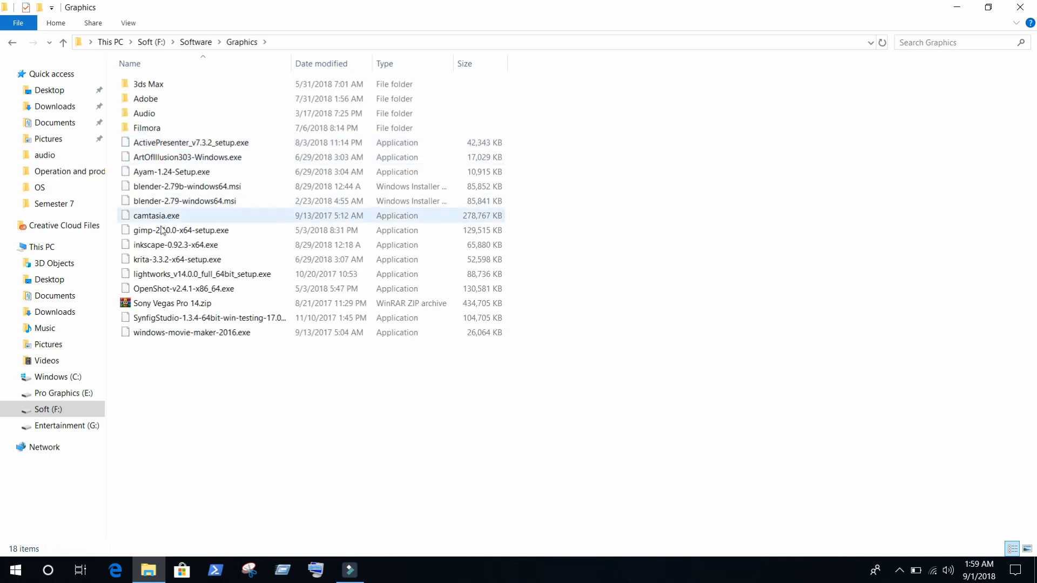
click(175, 244)
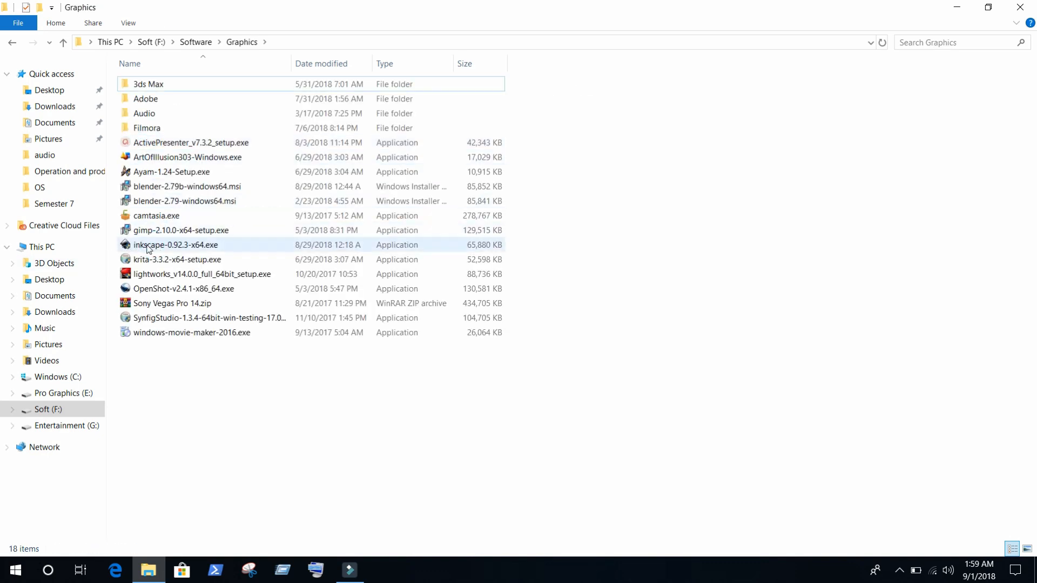
click(177, 244)
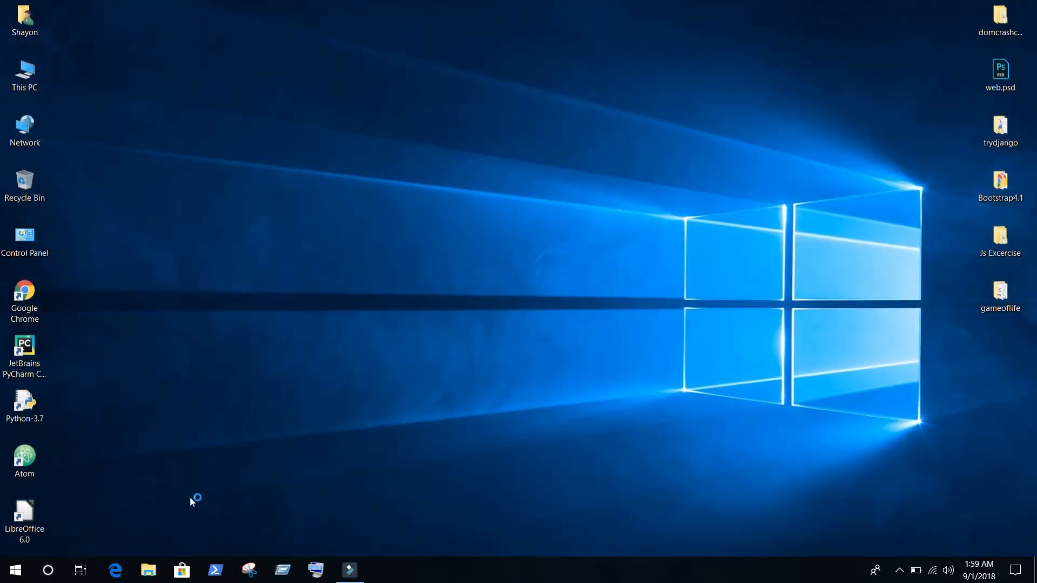
Step: Confirm English as installer language and advance past the Welcome and License pages
click(350, 570)
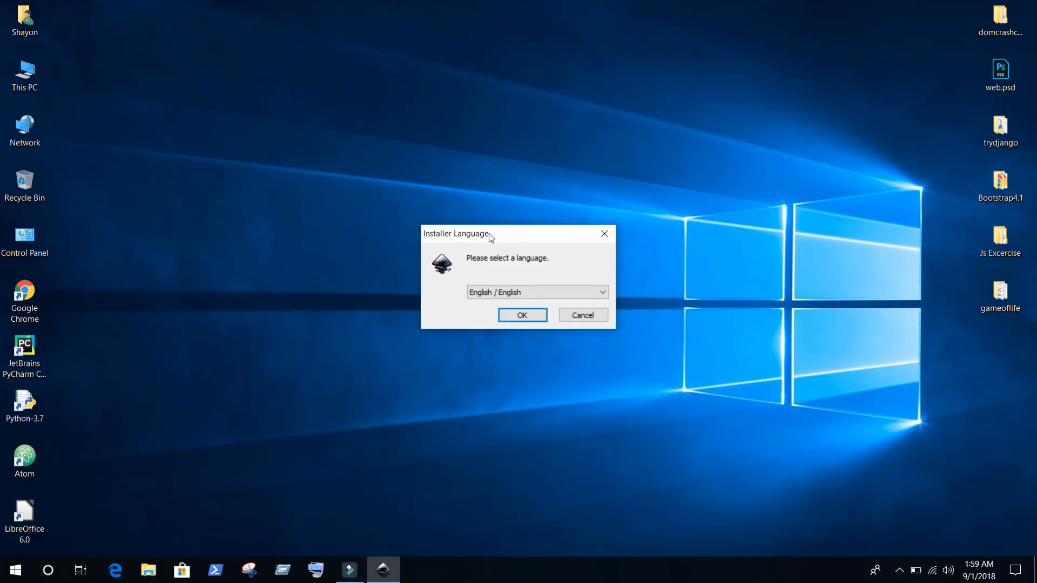
drag(454, 233, 447, 154)
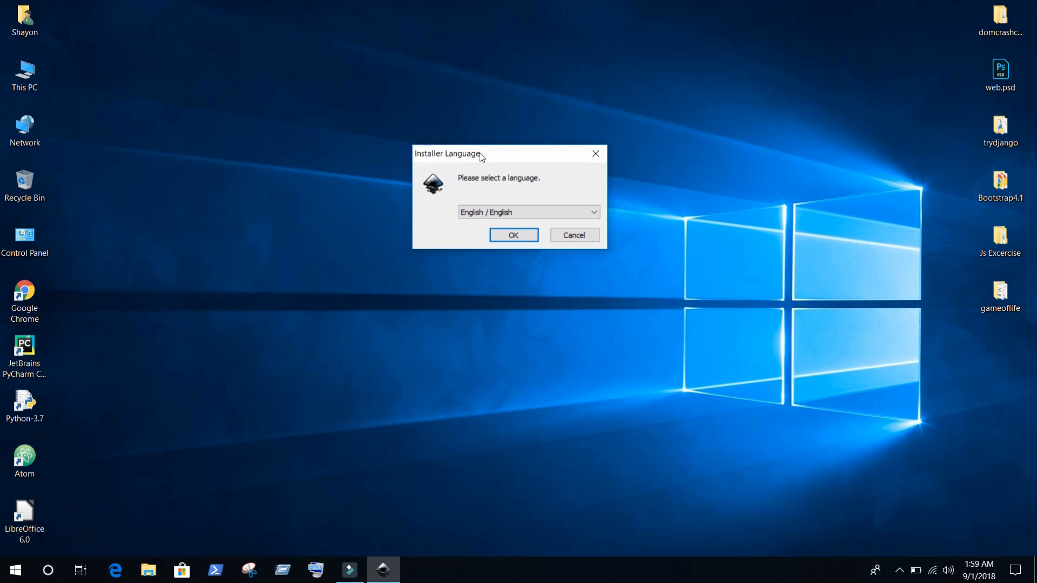
mouse_move(433, 152)
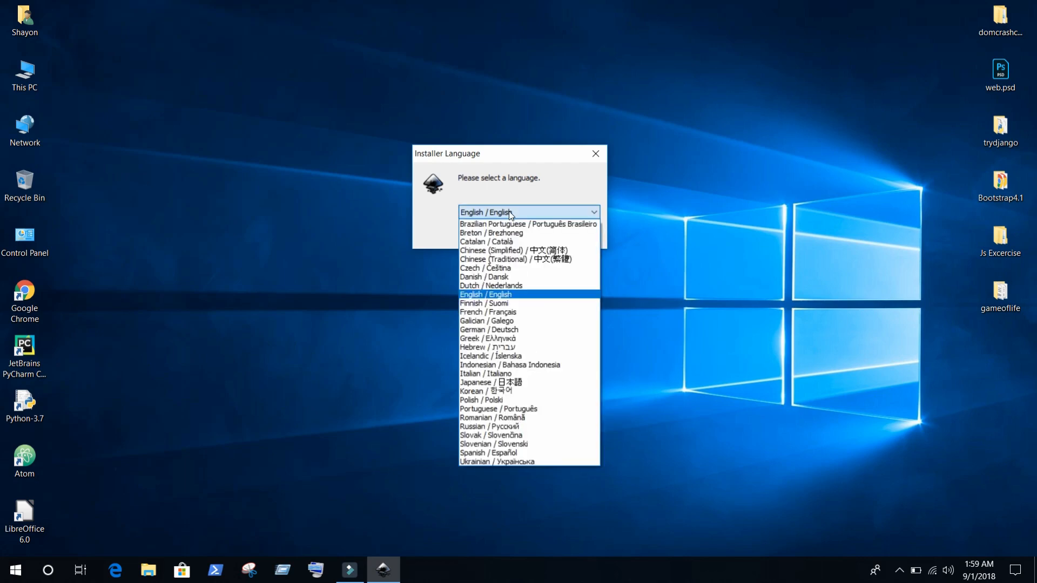
click(485, 295)
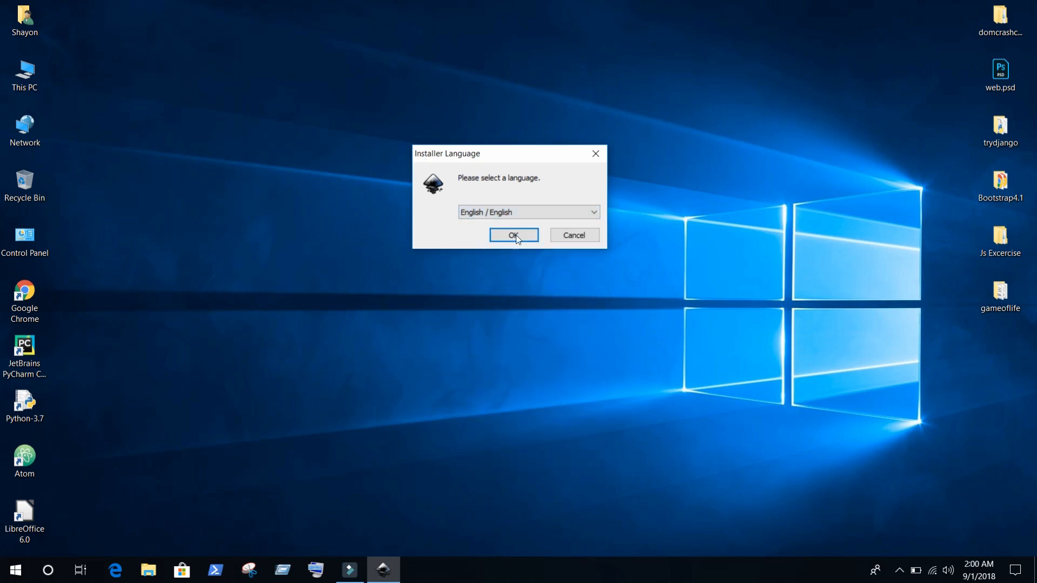
click(514, 236)
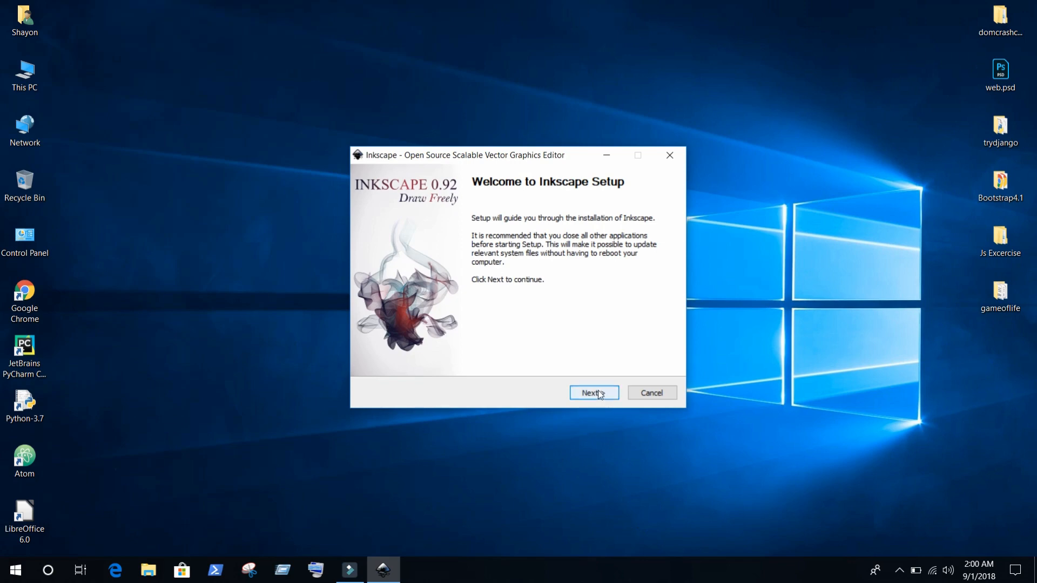
click(593, 392)
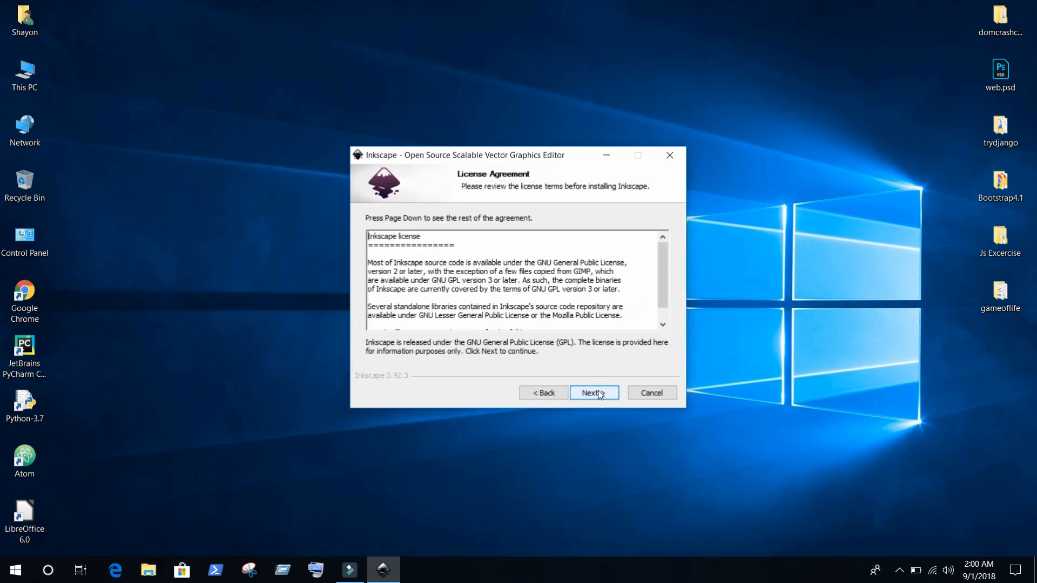
click(593, 392)
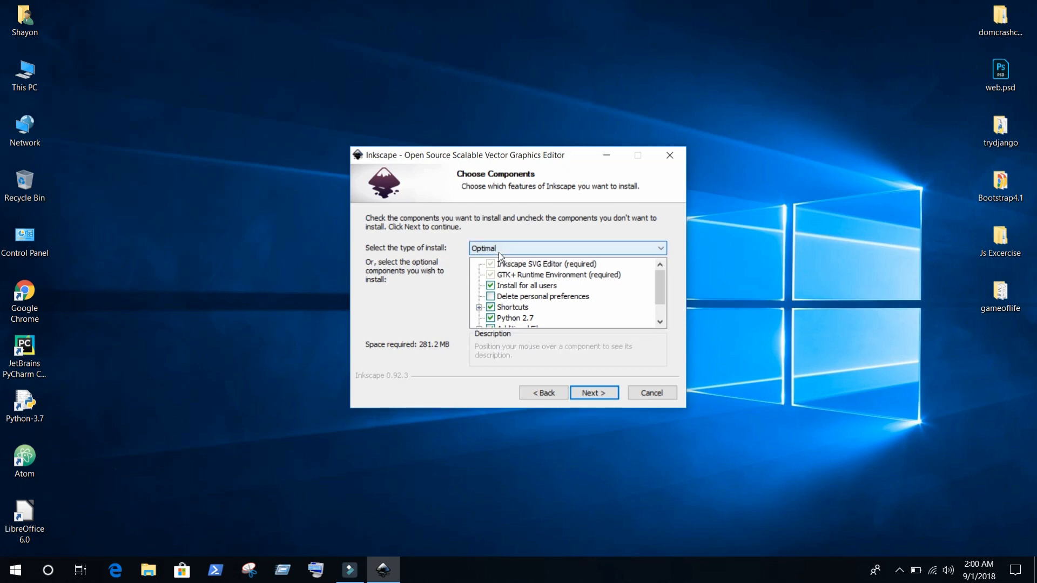
Step: Switch the install type from Optimal to Full (369.3 MB required)
click(565, 247)
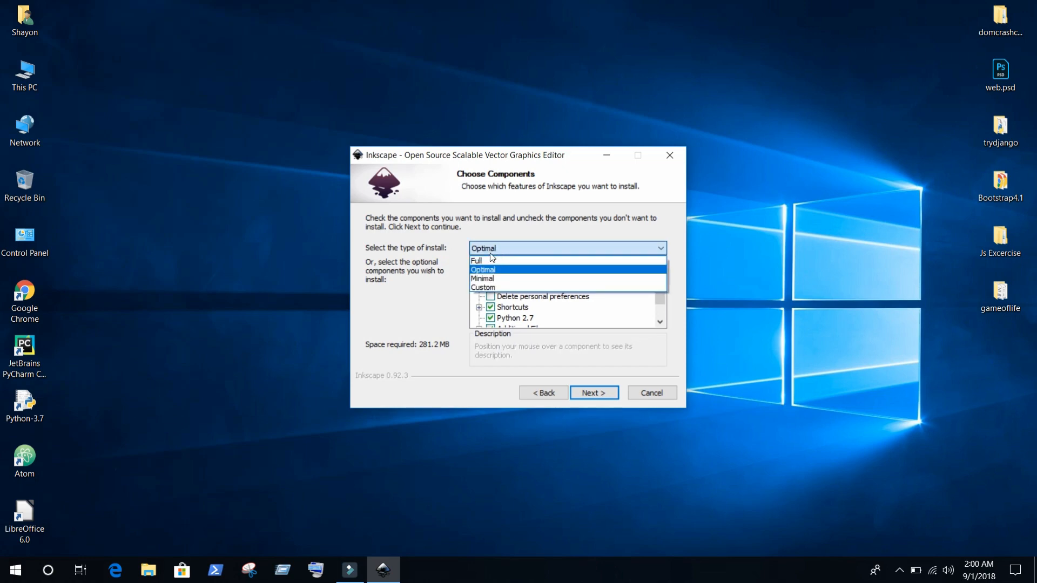
click(476, 260)
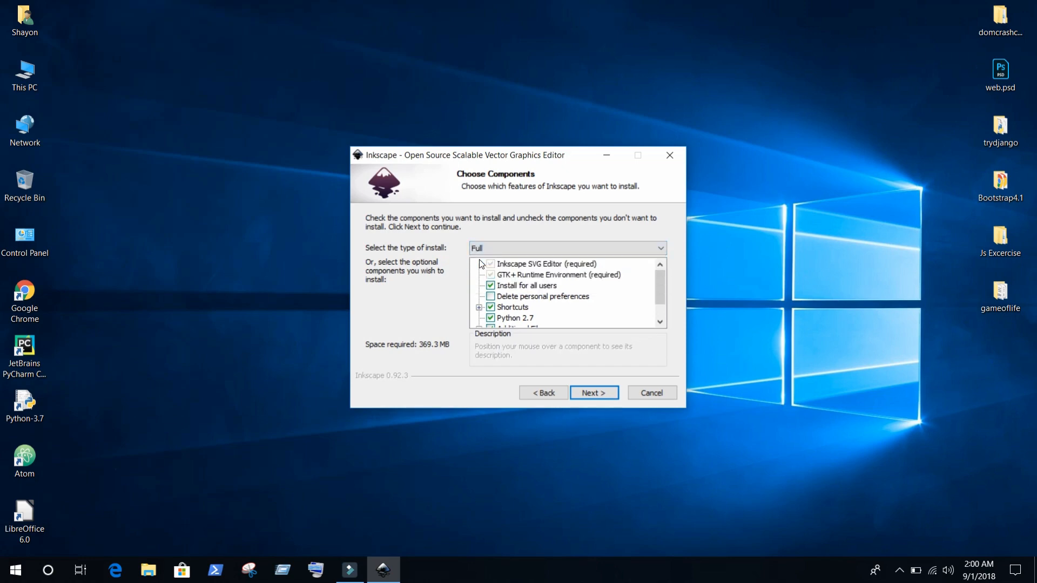
mouse_move(608, 415)
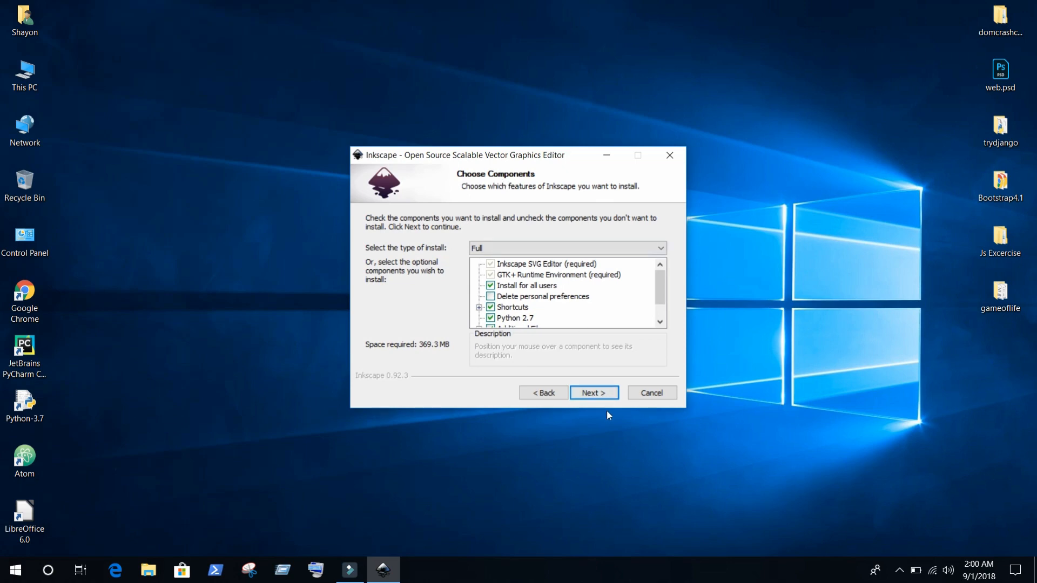
Step: Reach Choose Install Location, keeping C:\Program Files\Inkscape after cancelling Browse
click(593, 392)
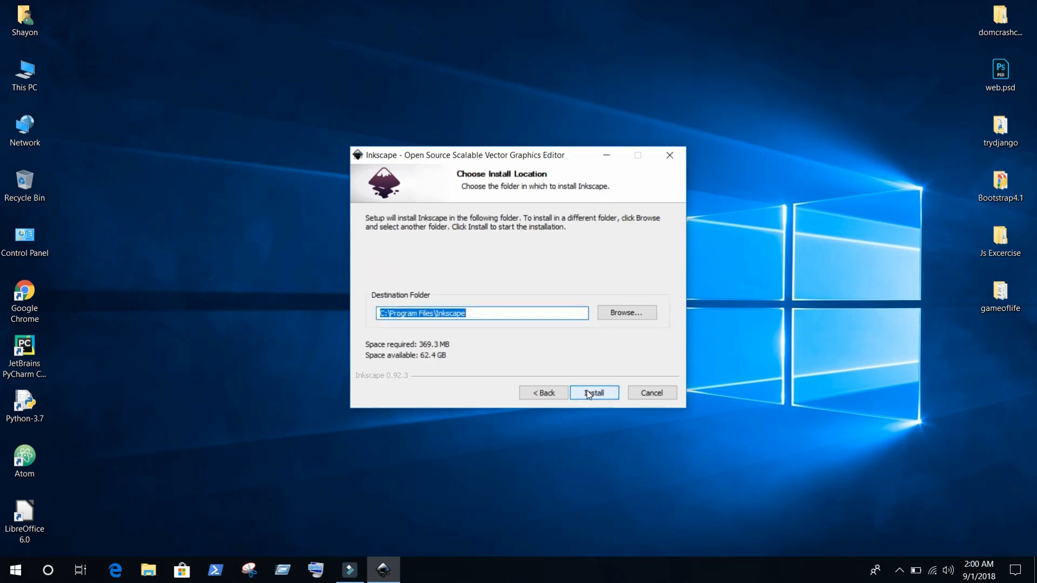
mouse_move(625, 313)
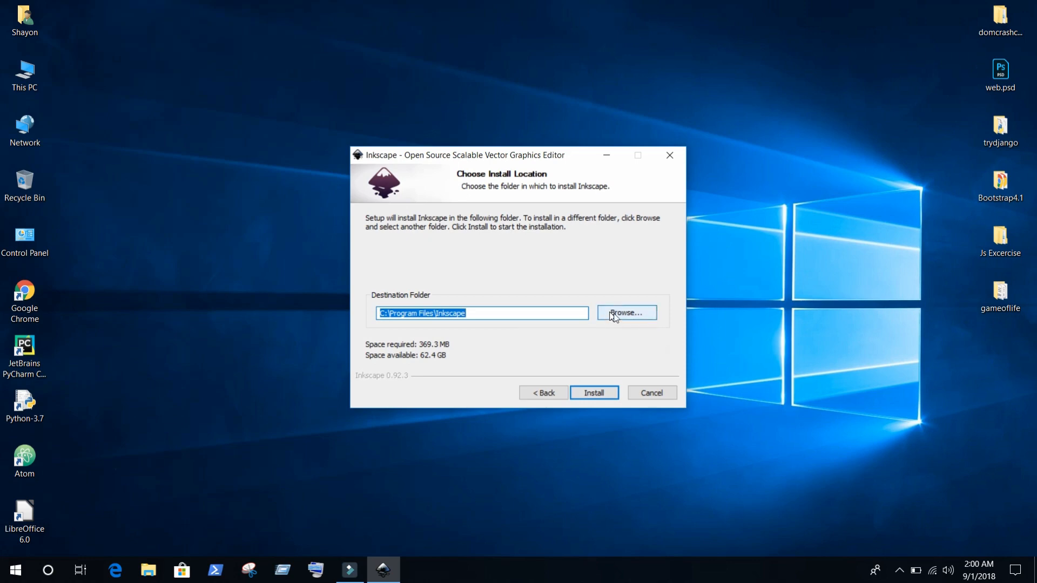
click(625, 313)
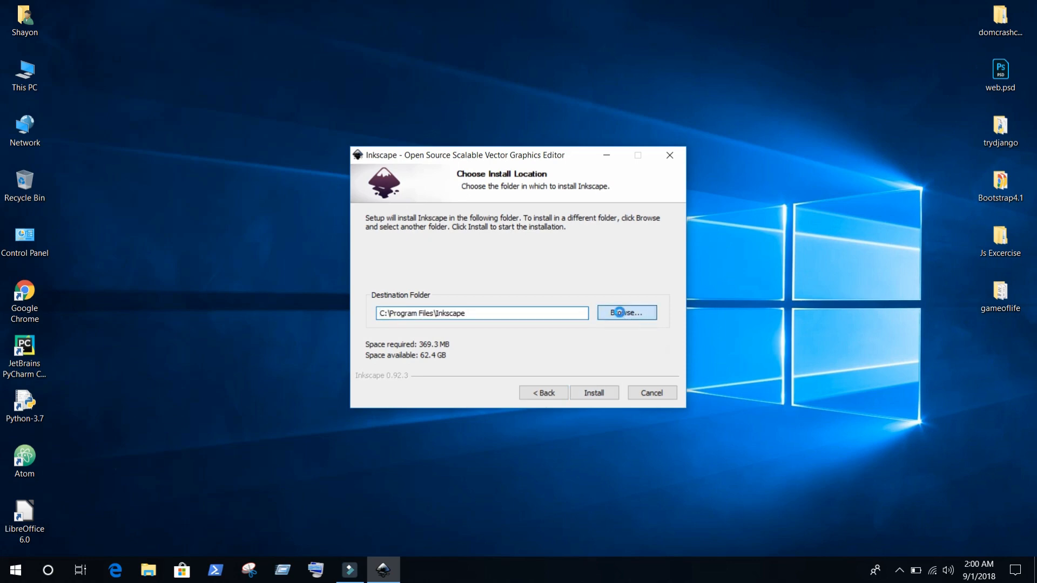
click(625, 312)
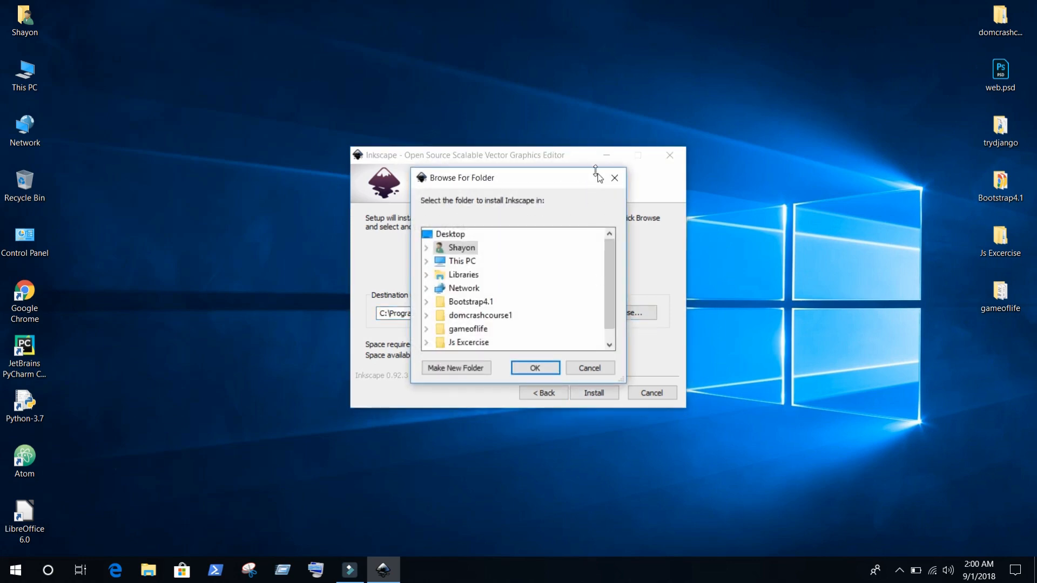
click(589, 367)
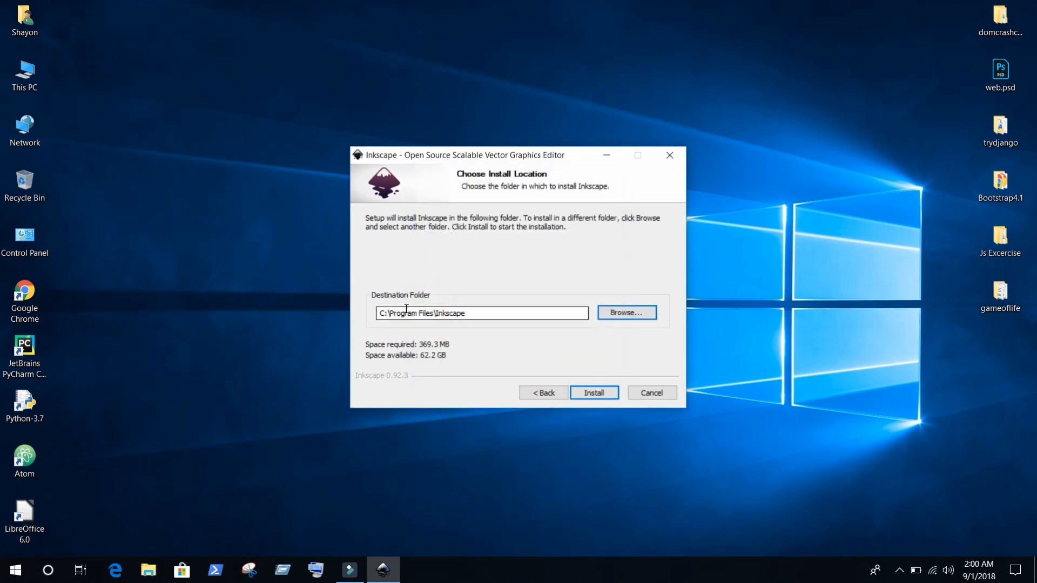
click(462, 313)
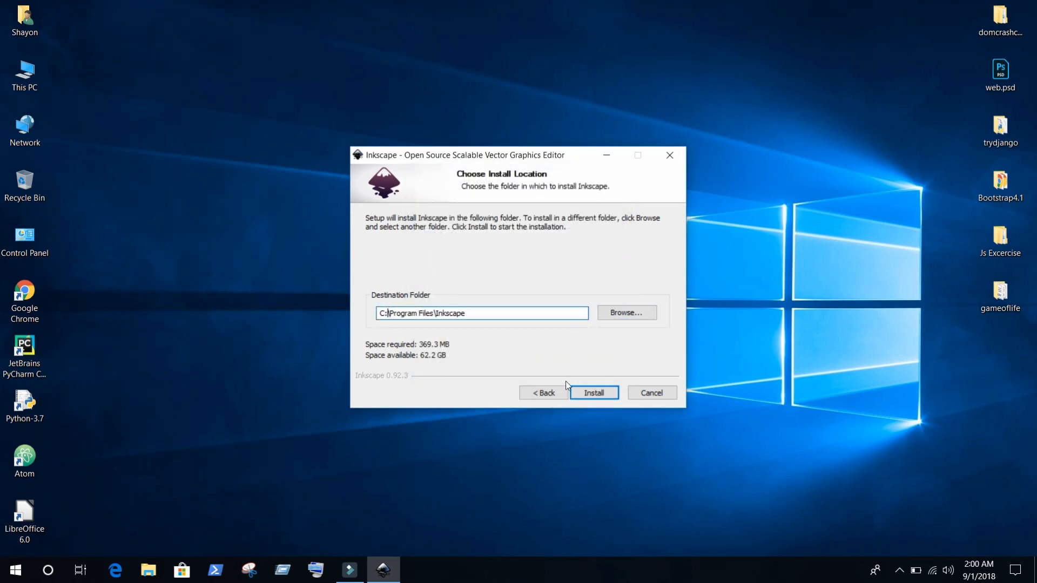
mouse_move(483, 161)
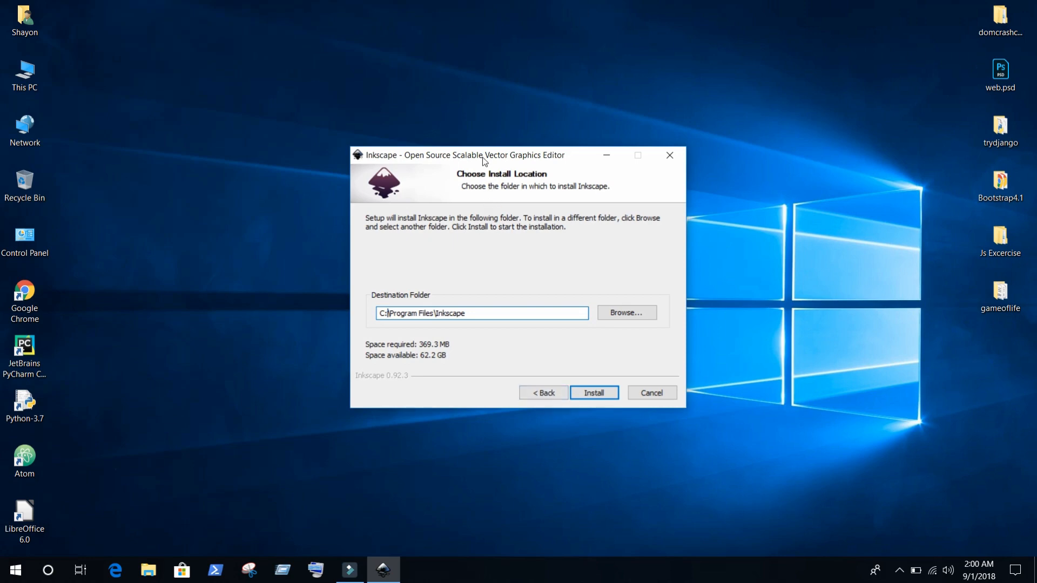
drag(483, 155, 459, 135)
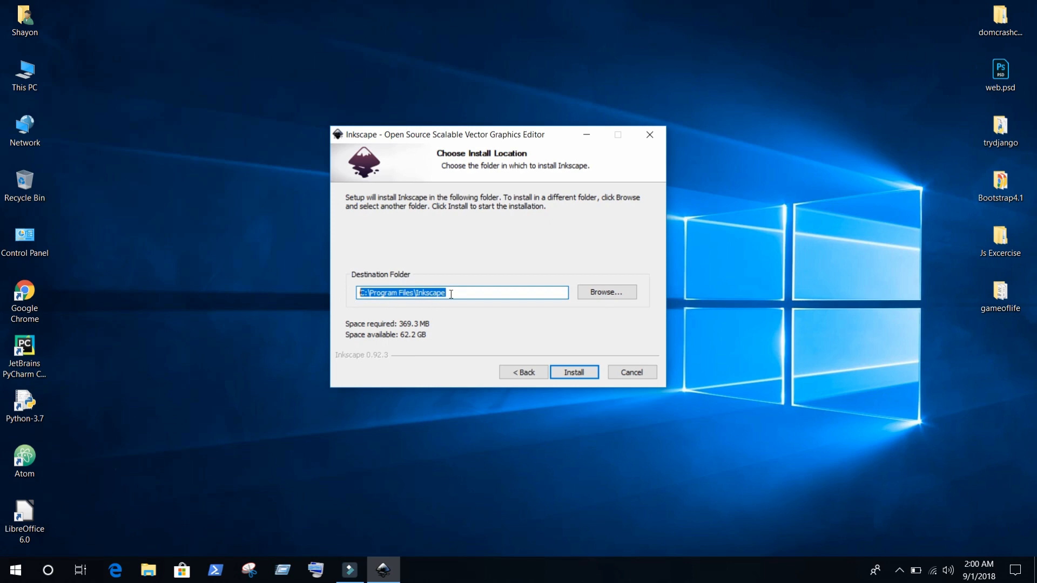
Step: Start the installation and move the installer window aside while files install
click(573, 373)
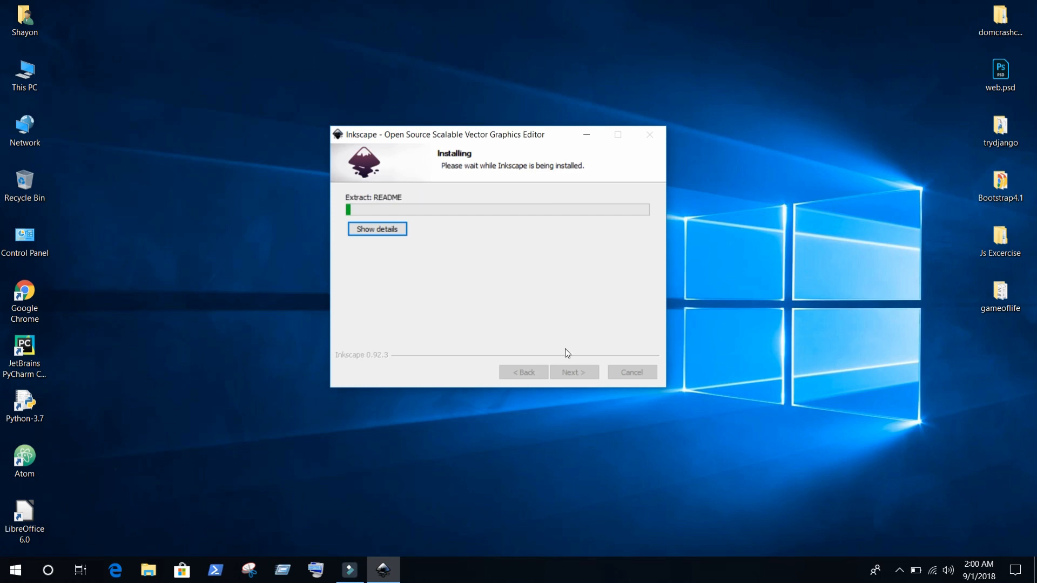
drag(450, 135, 394, 103)
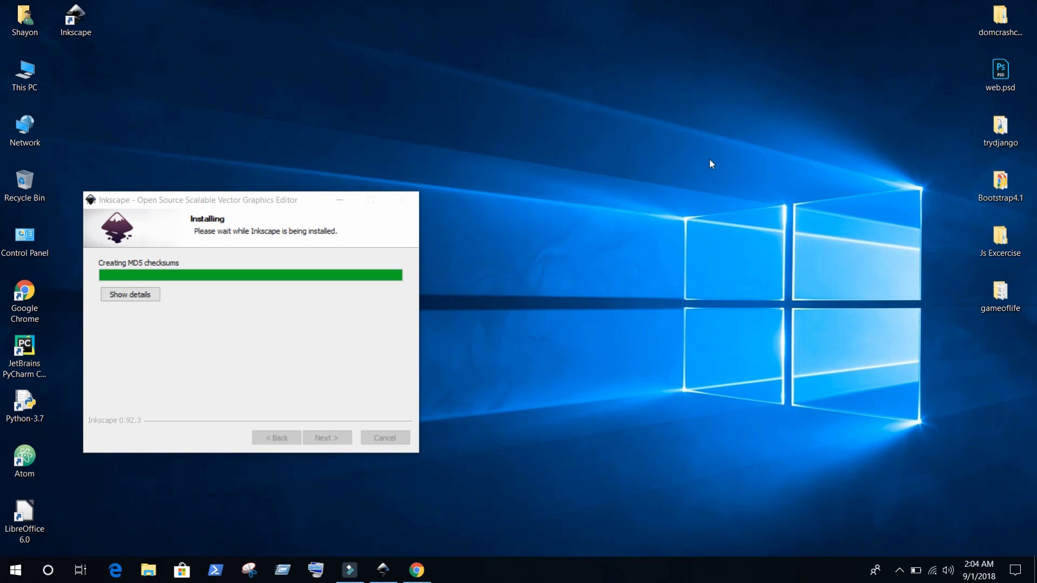
mouse_move(230, 228)
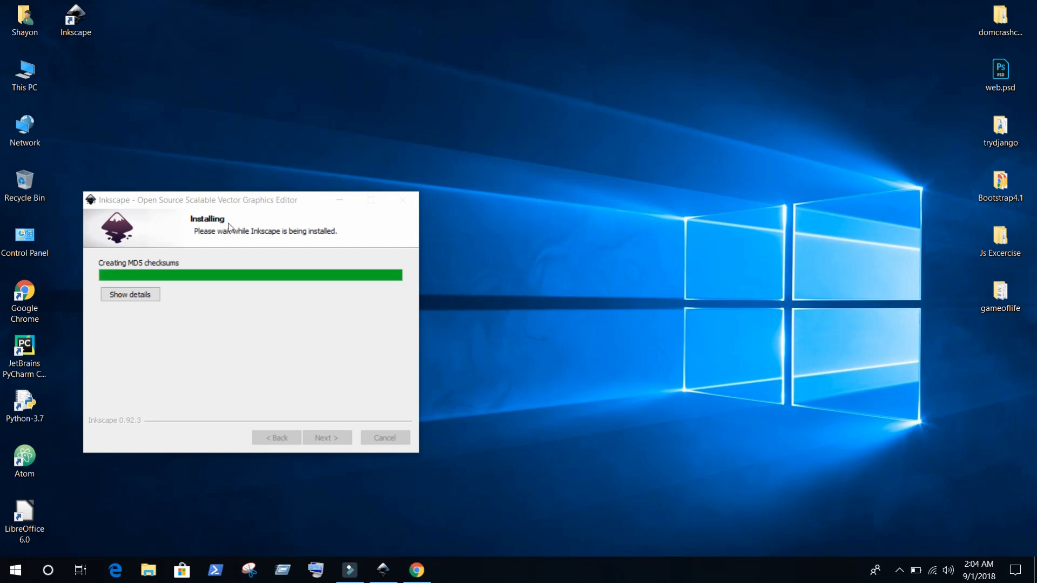
mouse_move(288, 239)
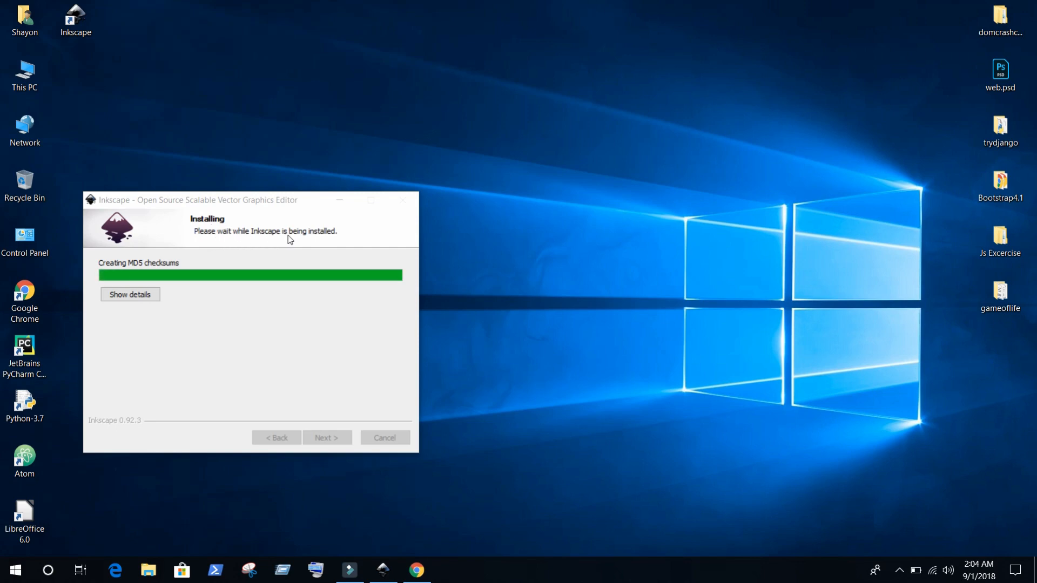
mouse_move(312, 242)
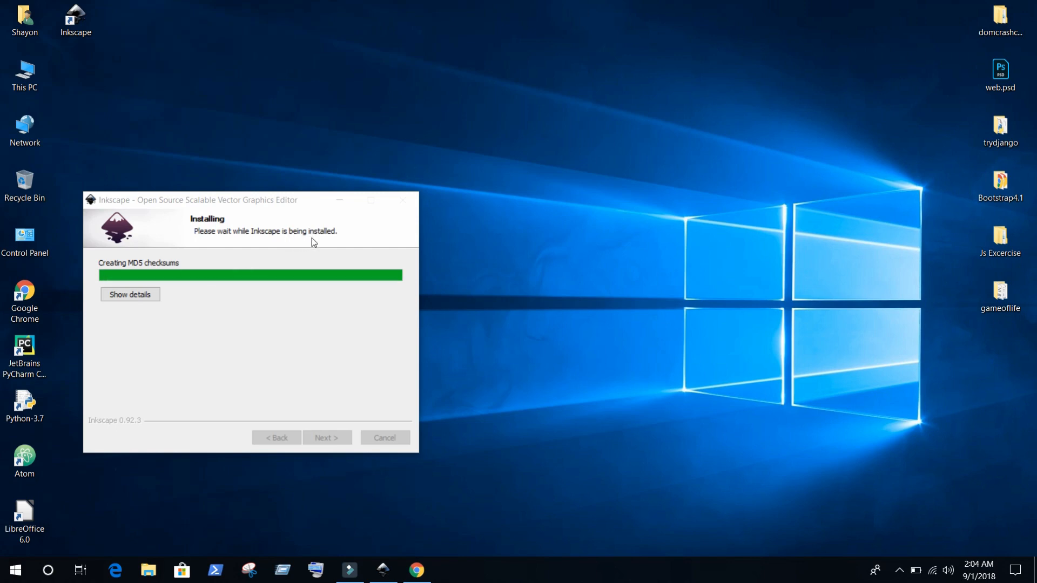
mouse_move(100, 271)
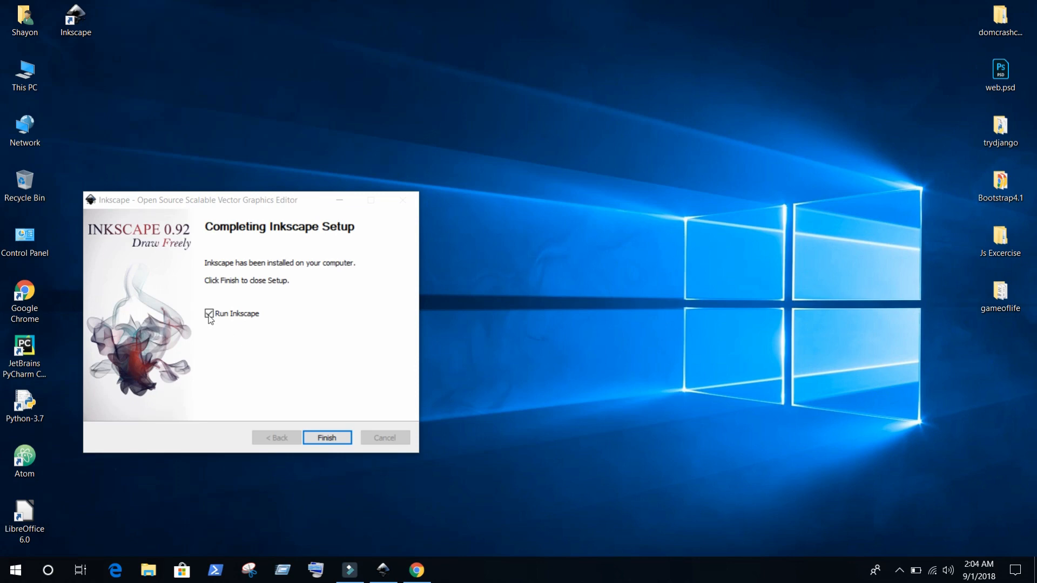
Step: Finish the setup wizard with Run Inkscape left enabled
click(209, 314)
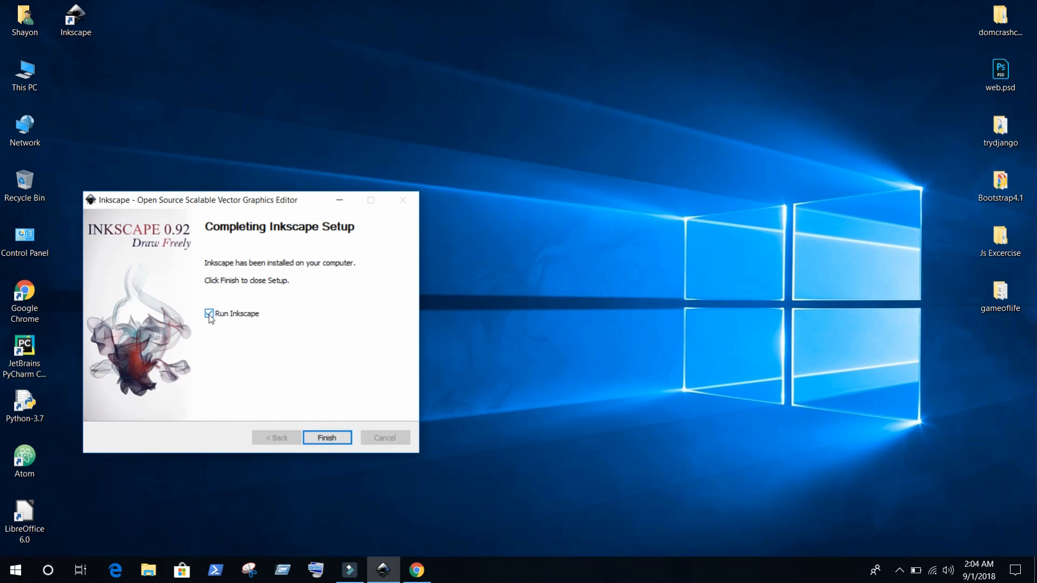
click(209, 313)
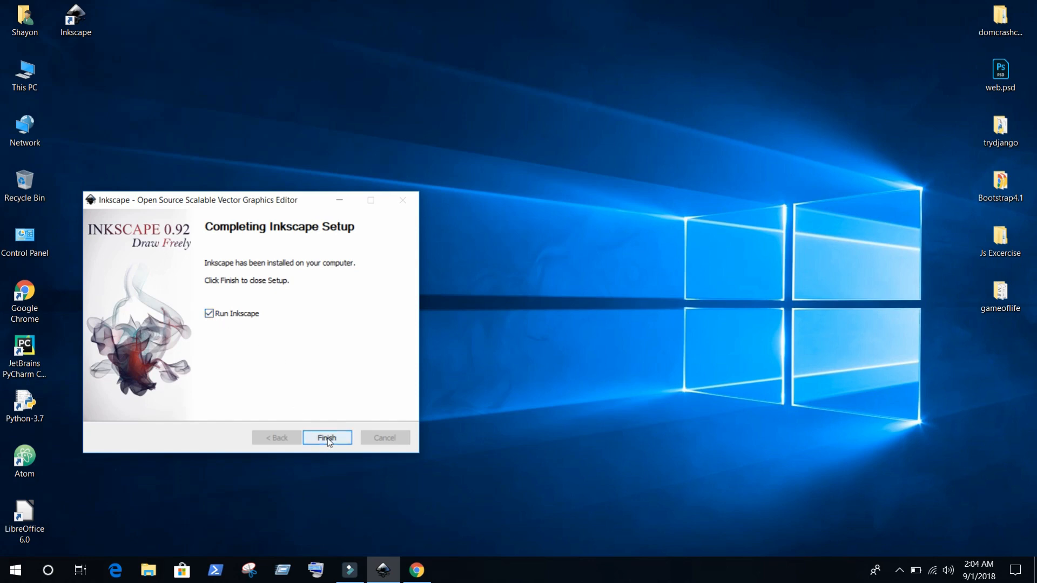
click(326, 437)
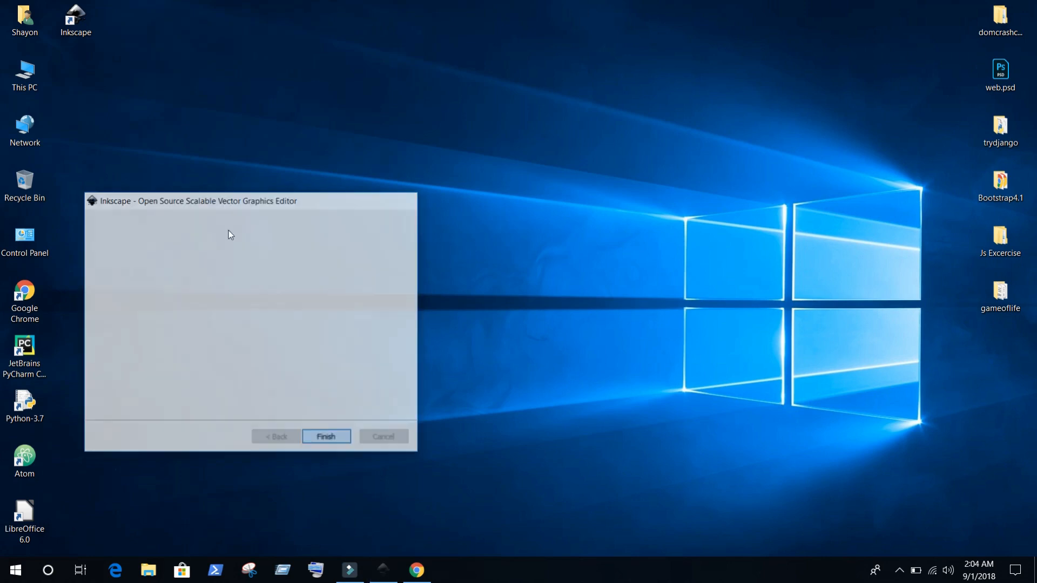
click(325, 436)
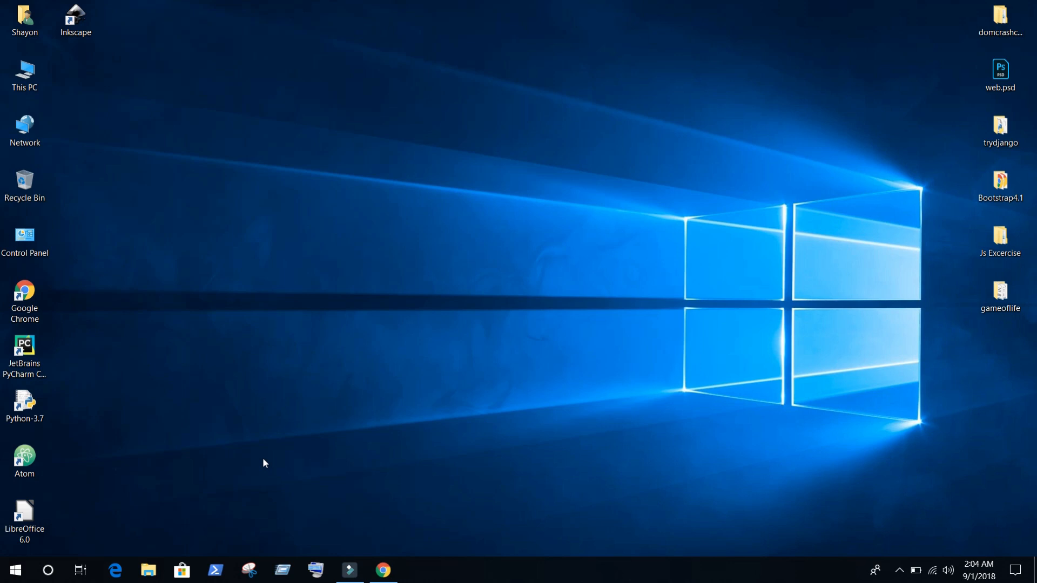
mouse_move(404, 580)
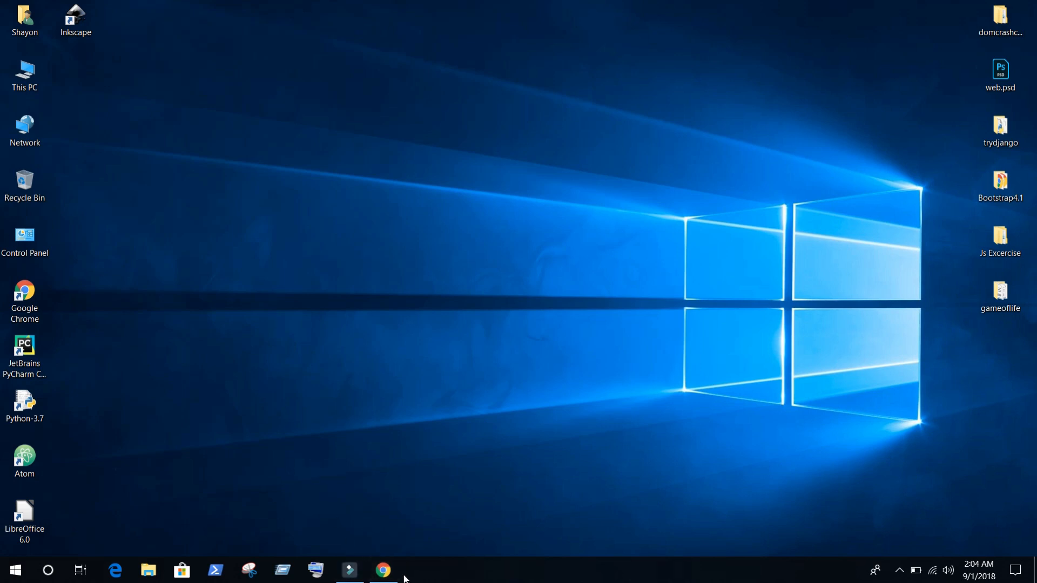
mouse_move(383, 569)
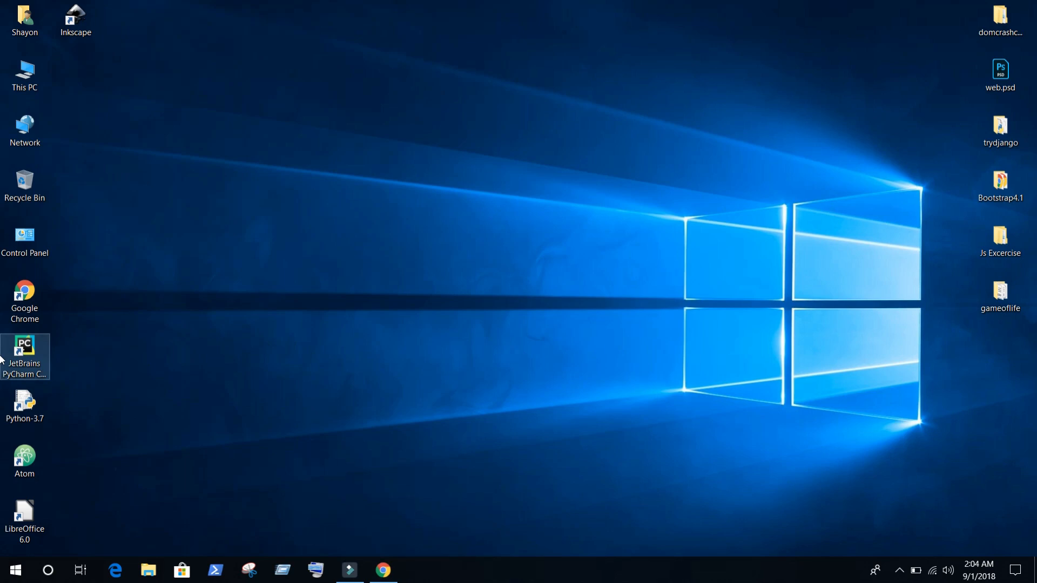
Step: Launch Inkscape and maximize the New document 1 window to show the blank page
double_click(75, 16)
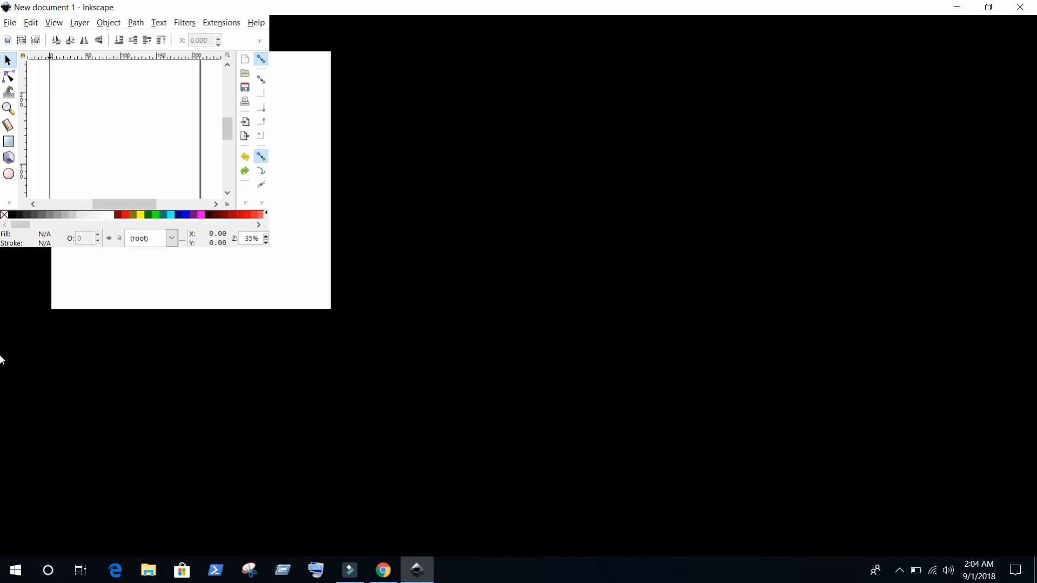
click(988, 7)
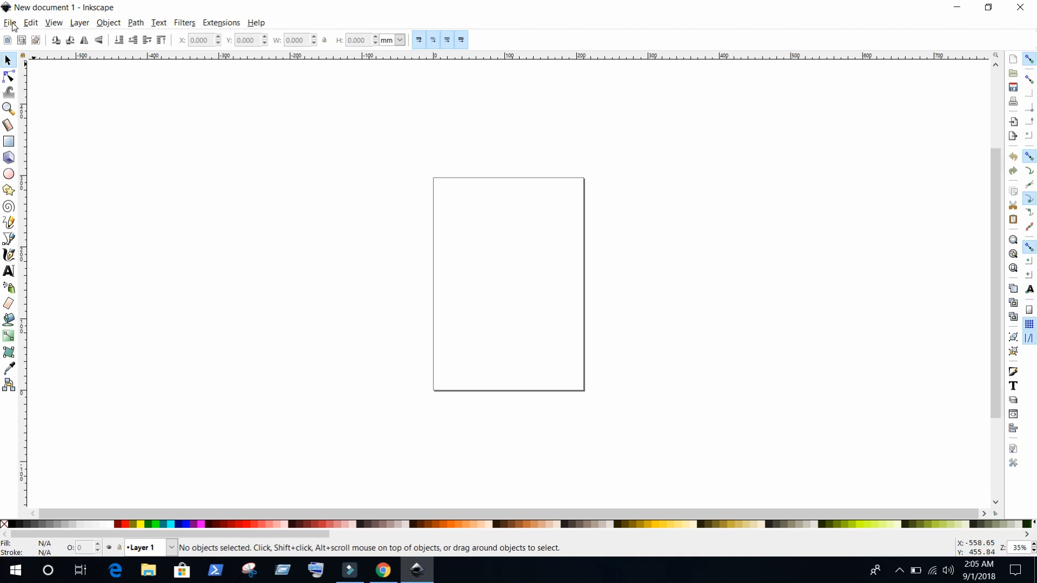
mouse_move(791, 4)
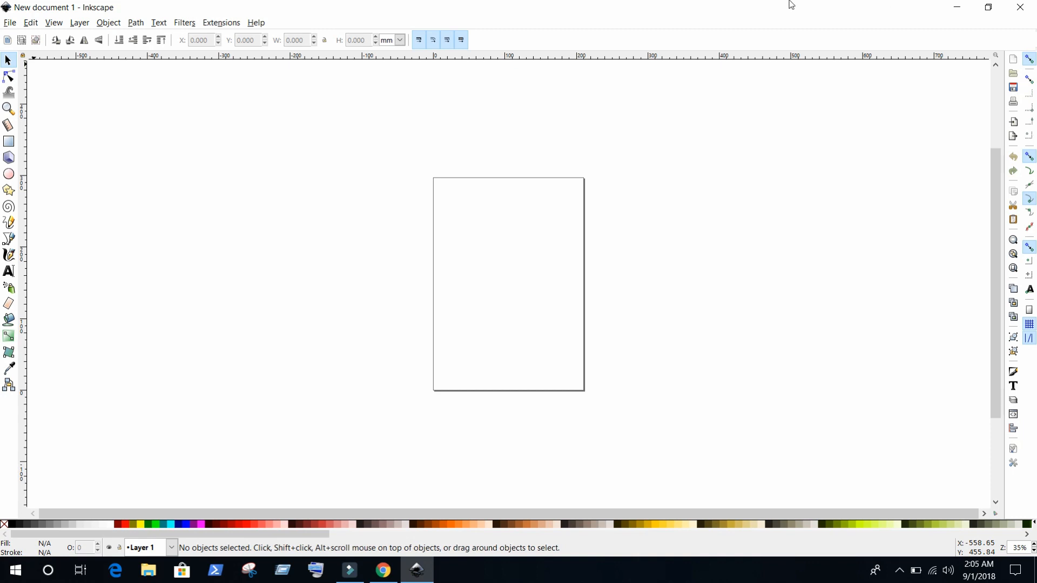
click(989, 7)
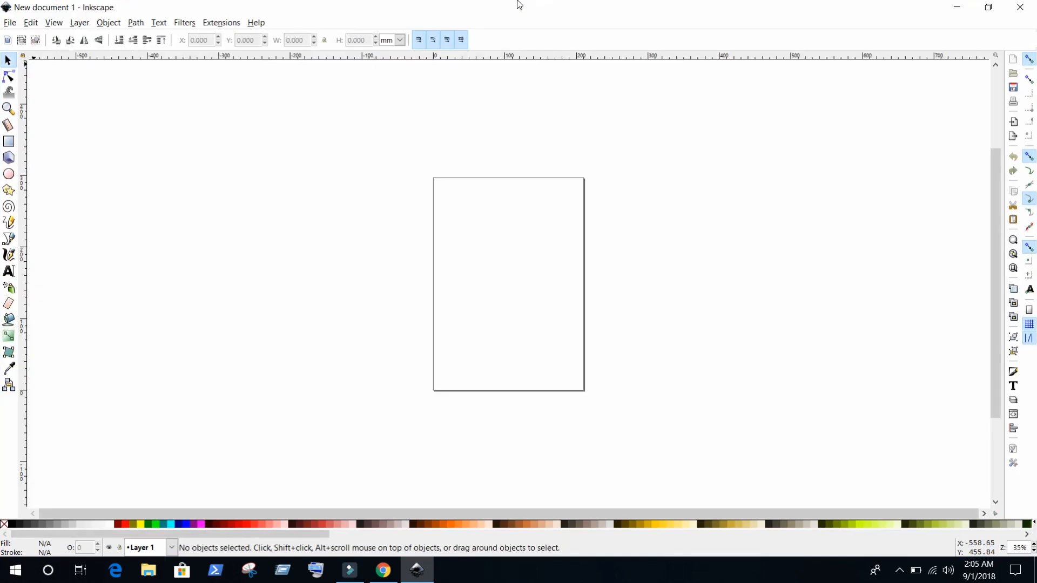
mouse_move(498, 292)
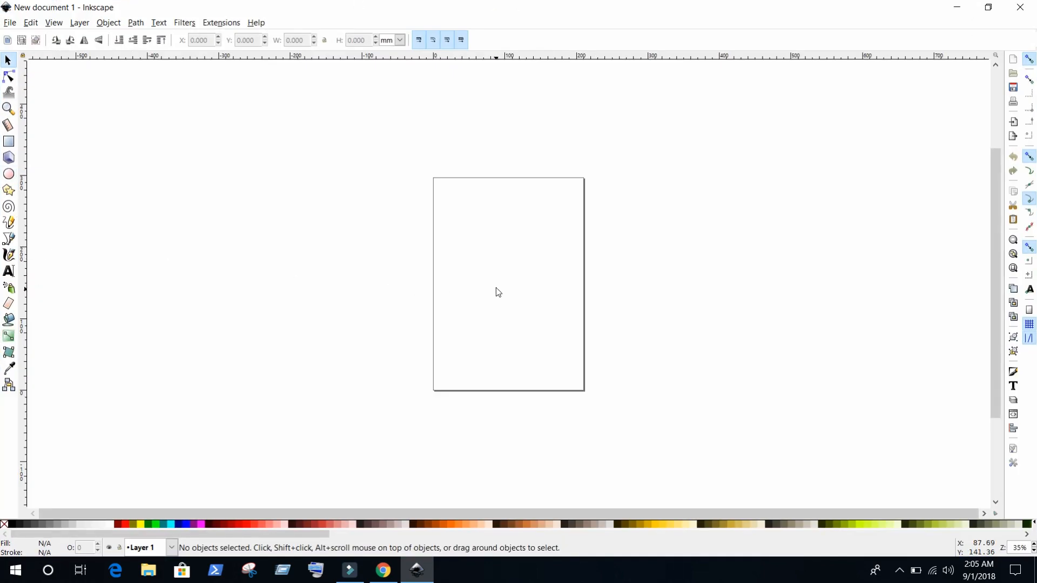
mouse_move(985, 27)
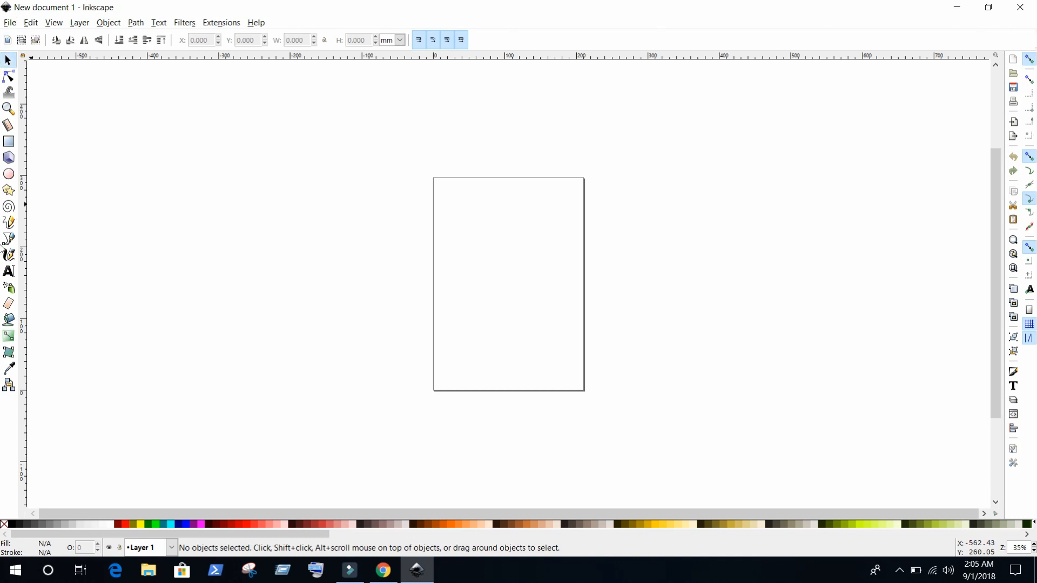
mouse_move(9, 13)
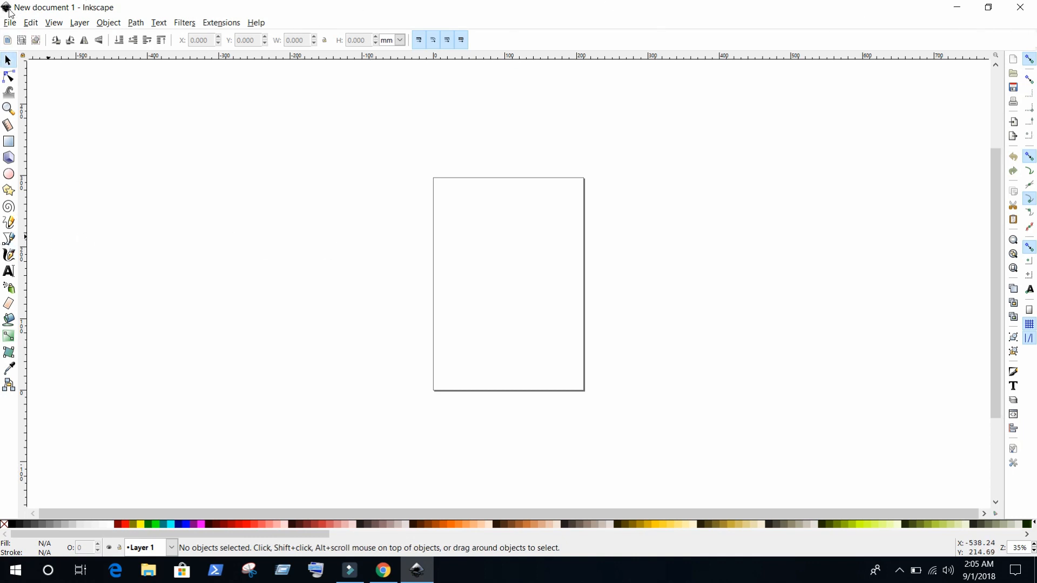
mouse_move(389, 419)
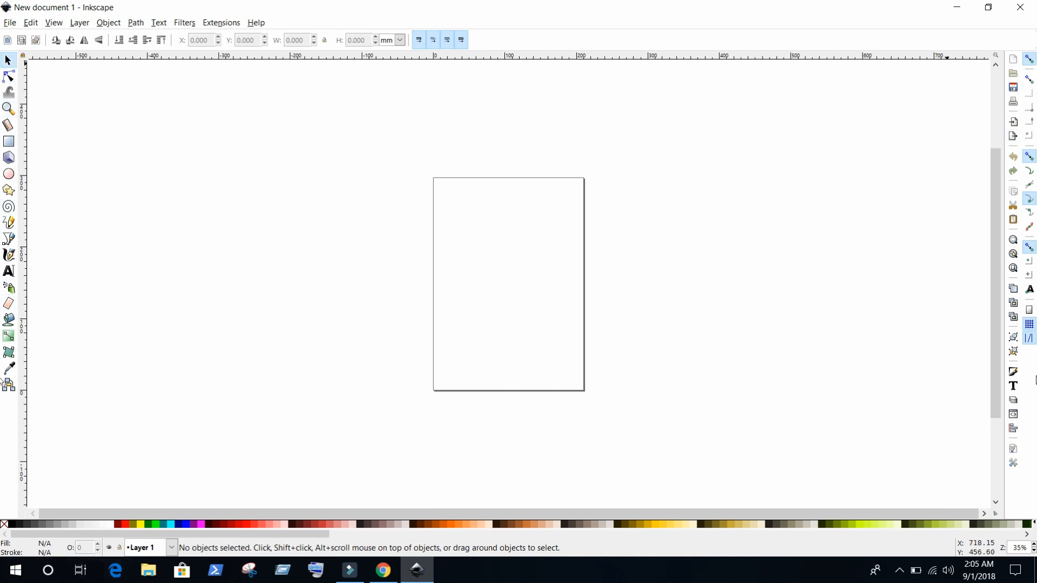
mouse_move(438, 175)
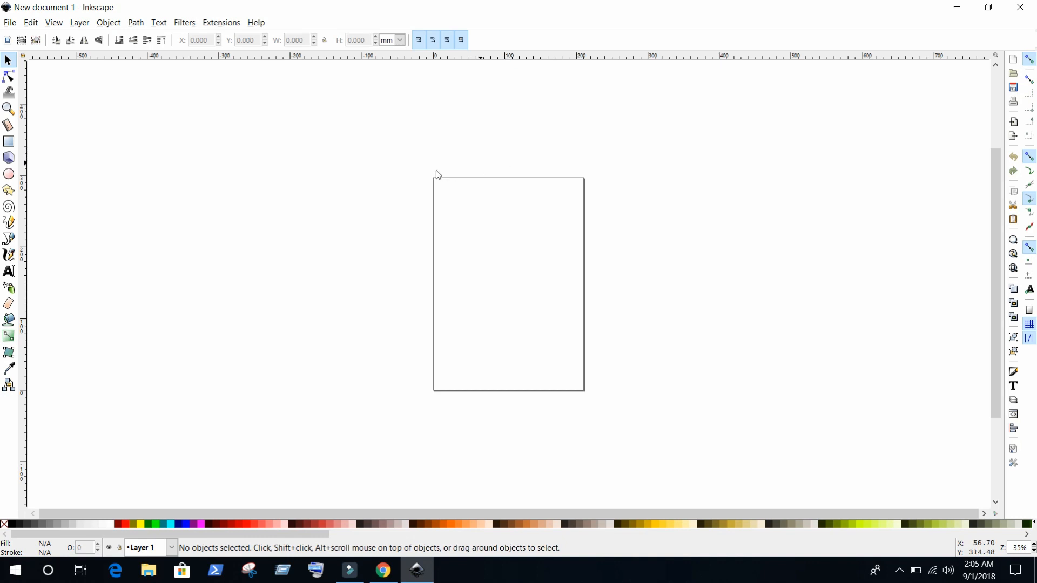
mouse_move(281, 389)
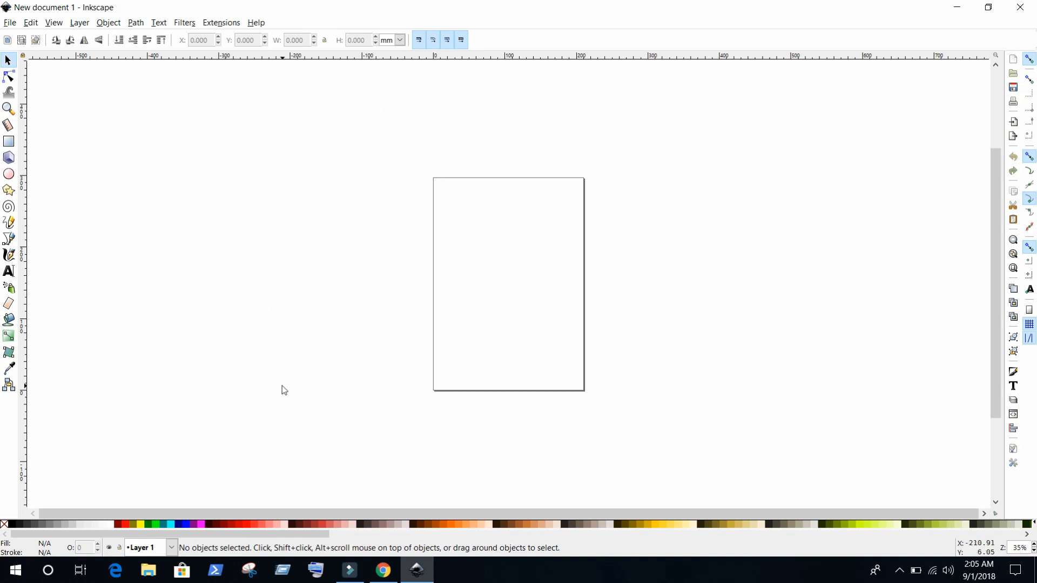
mouse_move(481, 209)
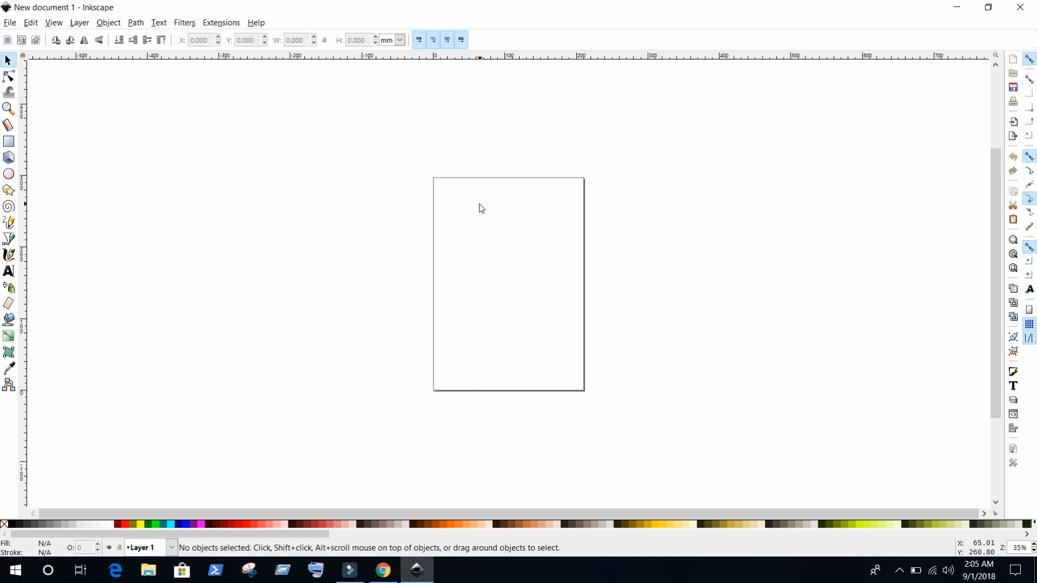